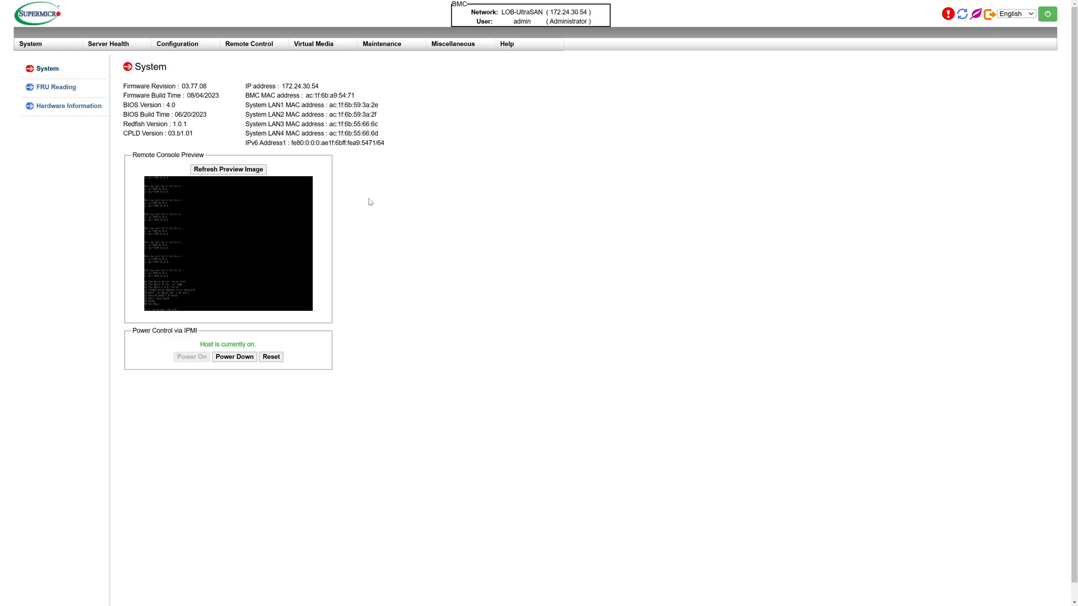
# Step: Reach the iKVM/HTML5 launch page via Remote Control and start the HTML5 remote console
pyautogui.click(249, 44)
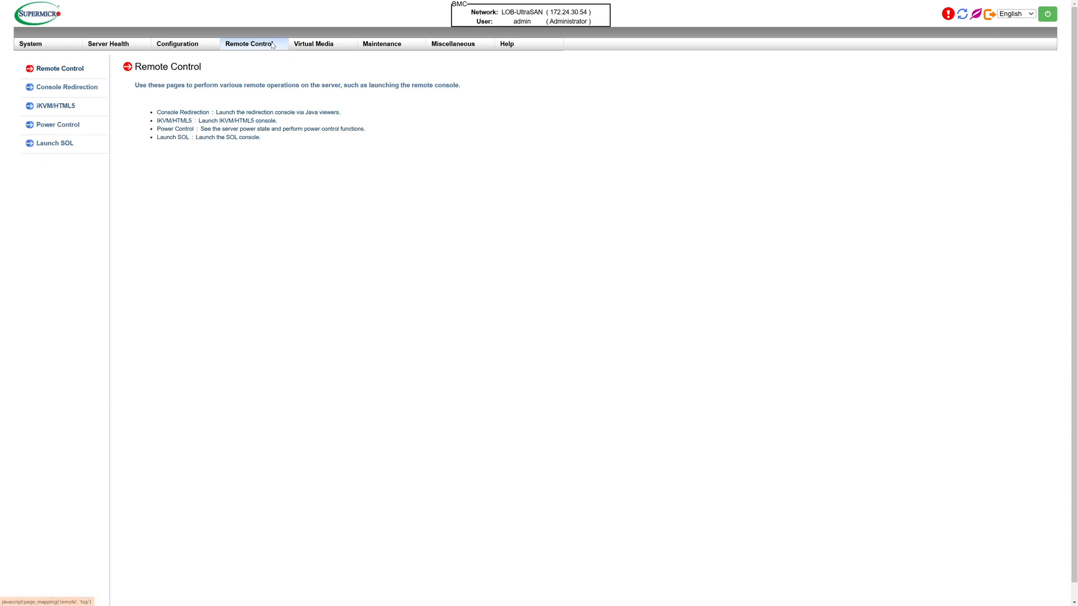
pyautogui.click(55, 106)
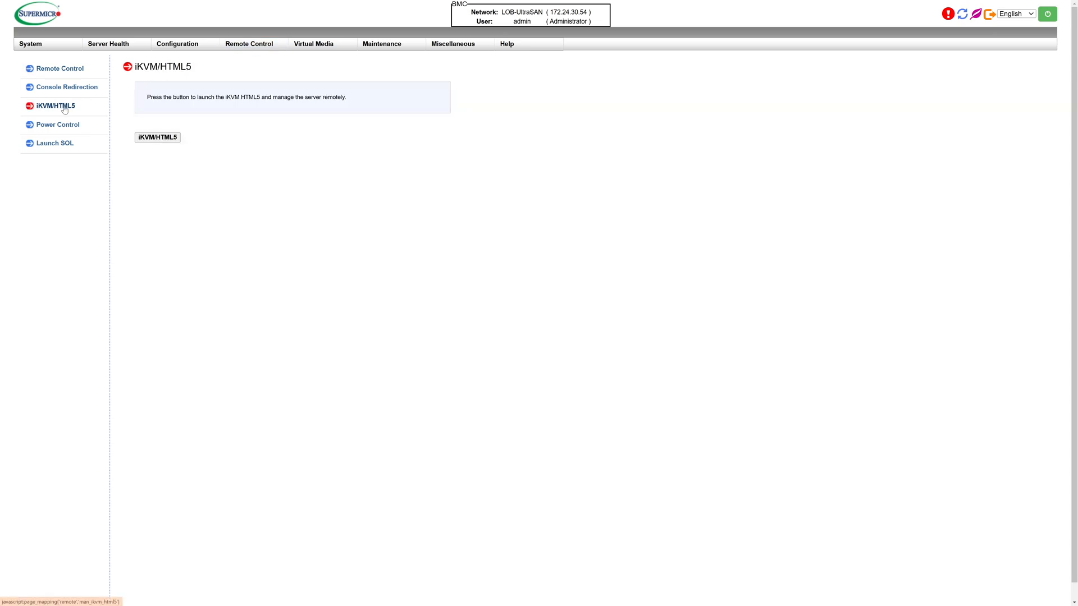
pyautogui.click(157, 137)
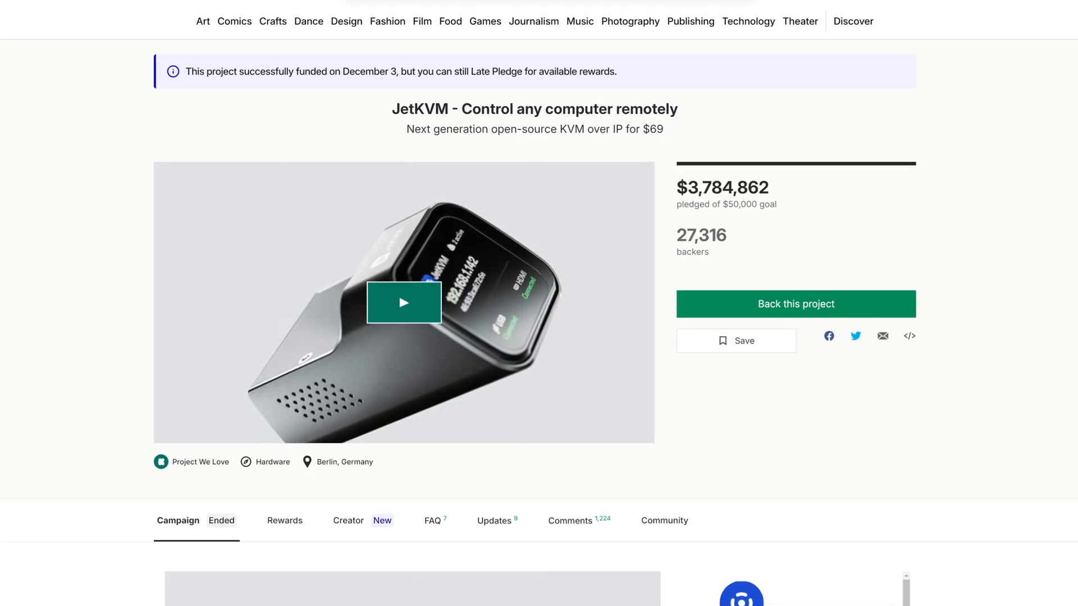
pyautogui.scroll(3)
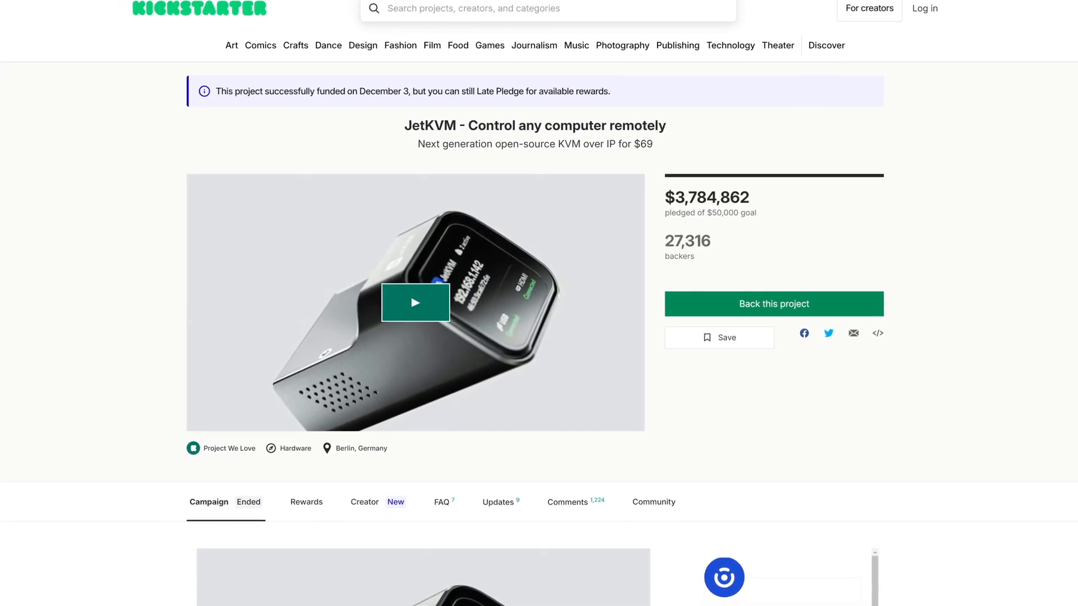
pyautogui.scroll(-3)
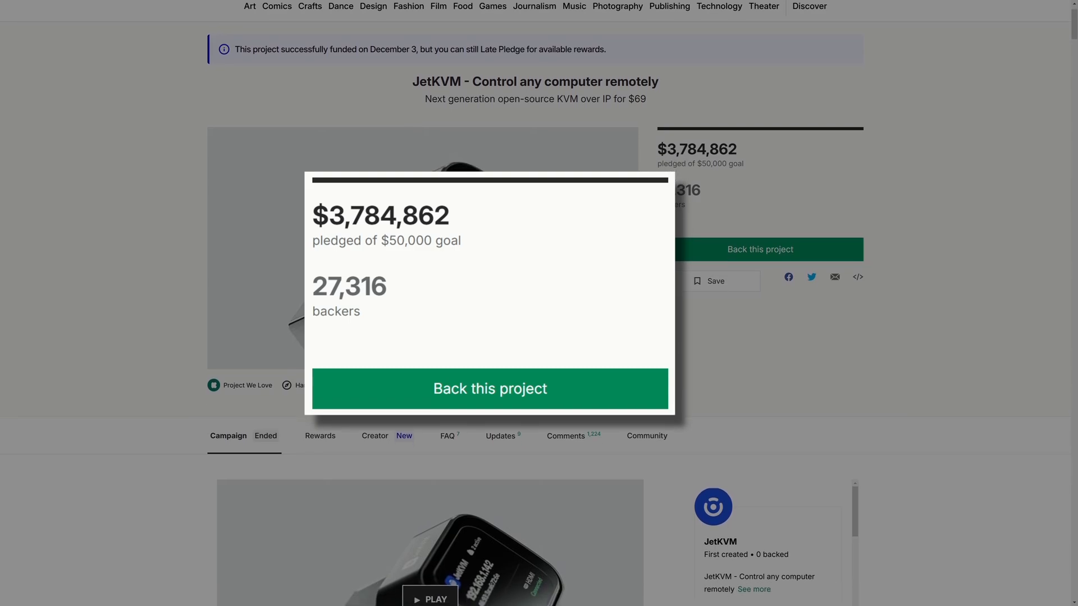
pyautogui.scroll(-3)
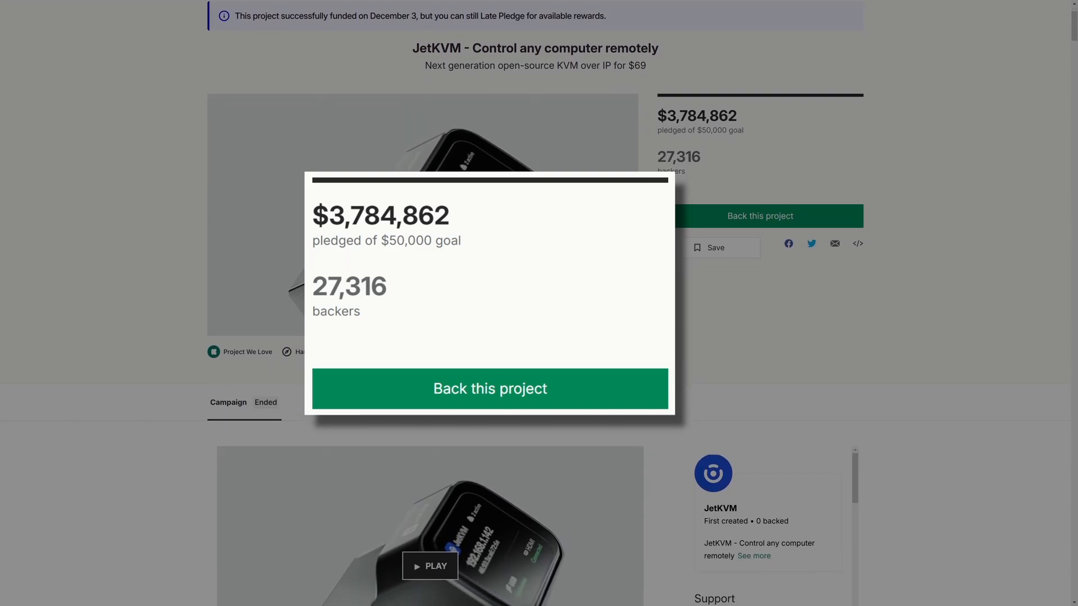
pyautogui.click(489, 388)
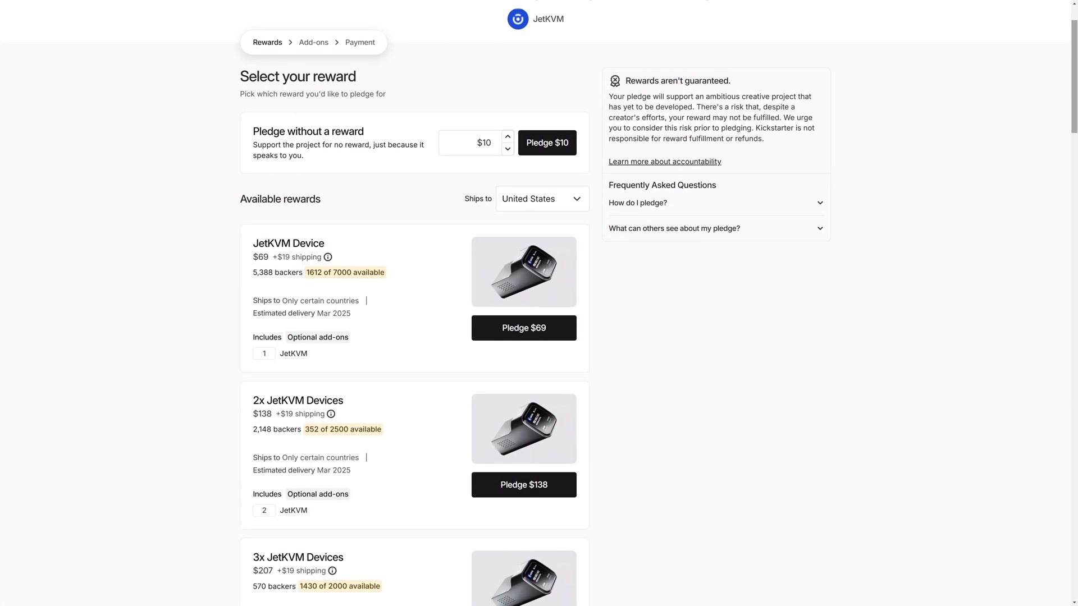
pyautogui.scroll(-3)
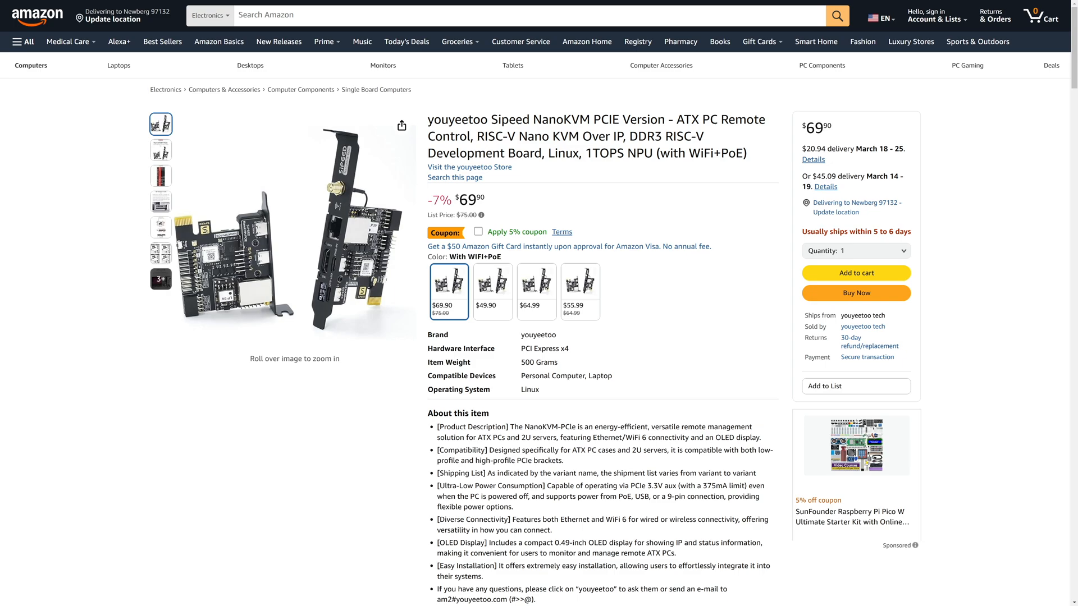
# Step: Select the $49.90 Basic NanoKVM PCIe variant instead of the WiFi+PoE version
pyautogui.click(491, 291)
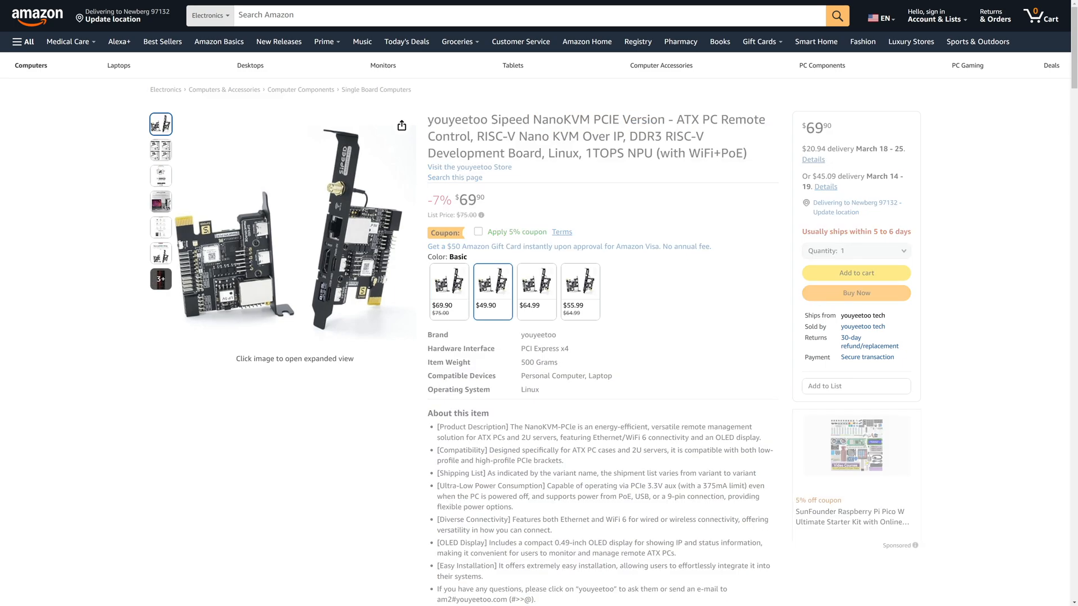
pyautogui.click(492, 291)
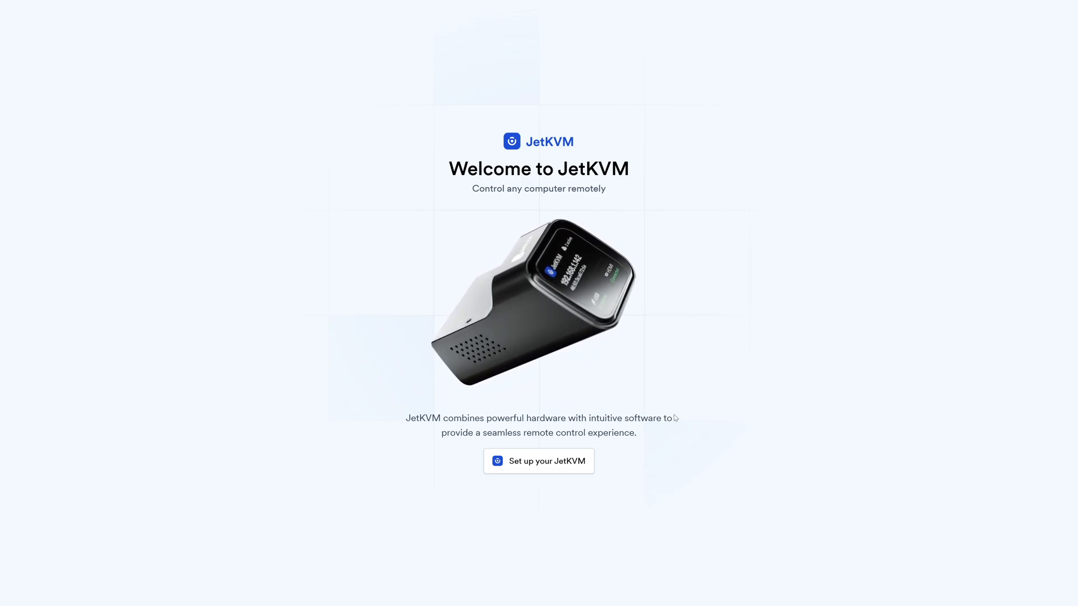
# Step: Begin JetKVM setup, choose Password protected local access and continue to Set a Password
pyautogui.click(538, 460)
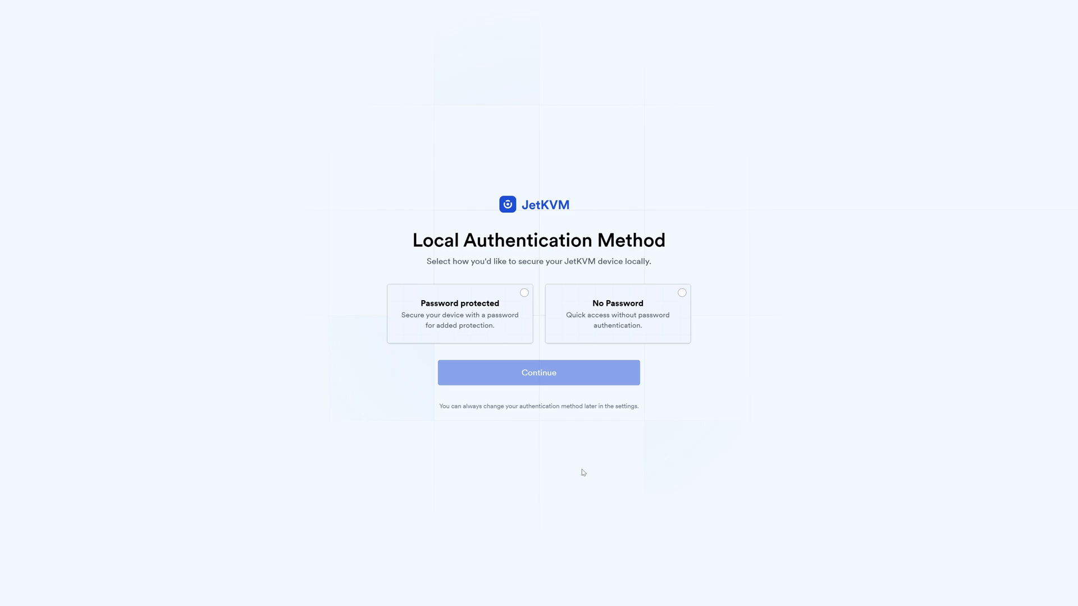
pyautogui.click(460, 314)
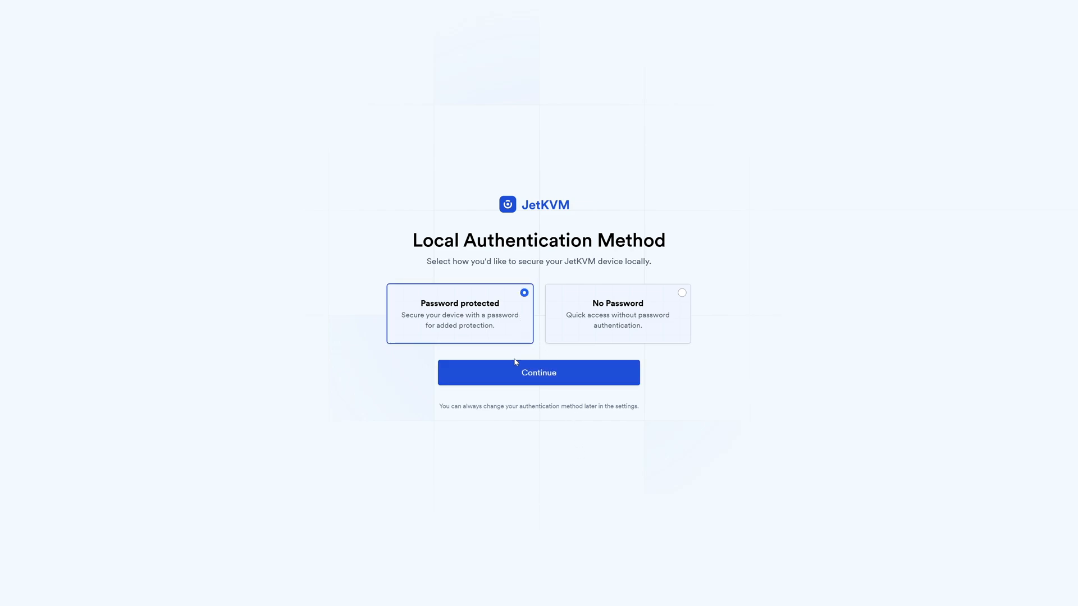
pyautogui.click(538, 372)
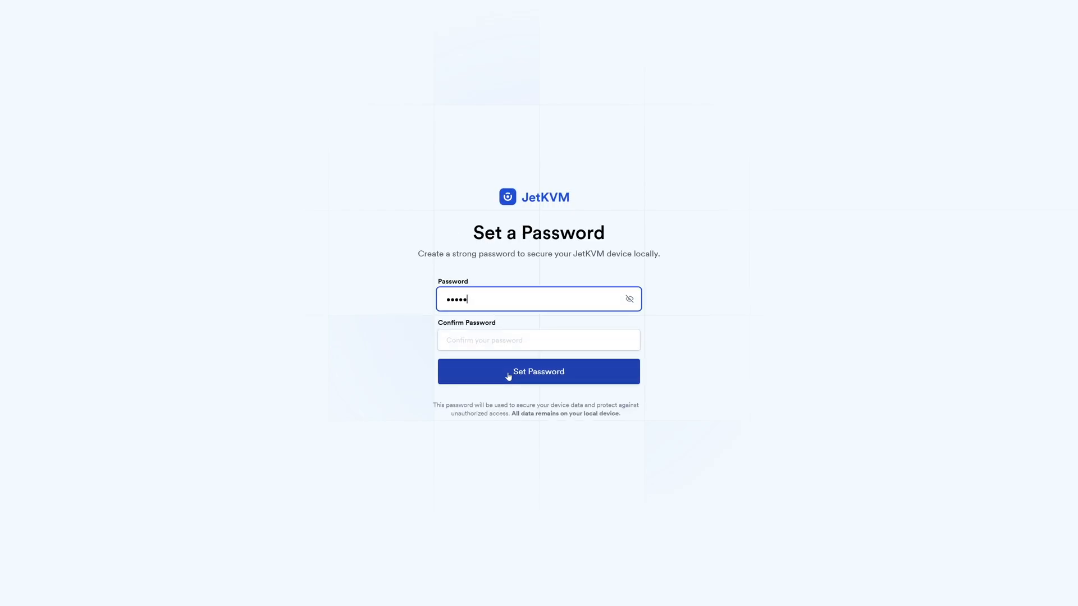
# Step: Save the device password, then view the empty Virtual Media and Wake On LAN panels
pyautogui.click(537, 372)
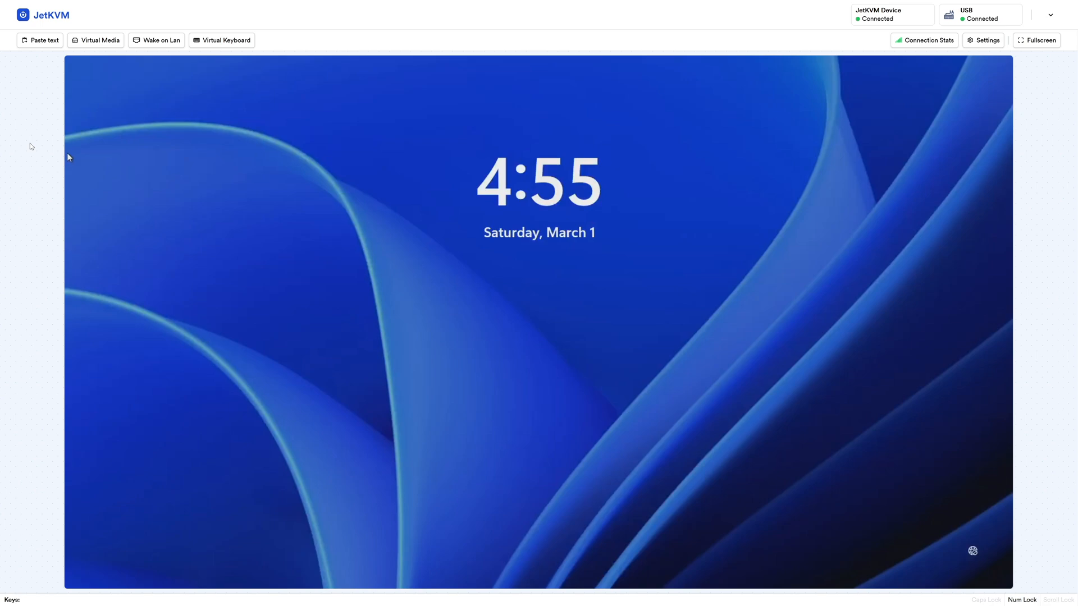
pyautogui.moveTo(108, 97)
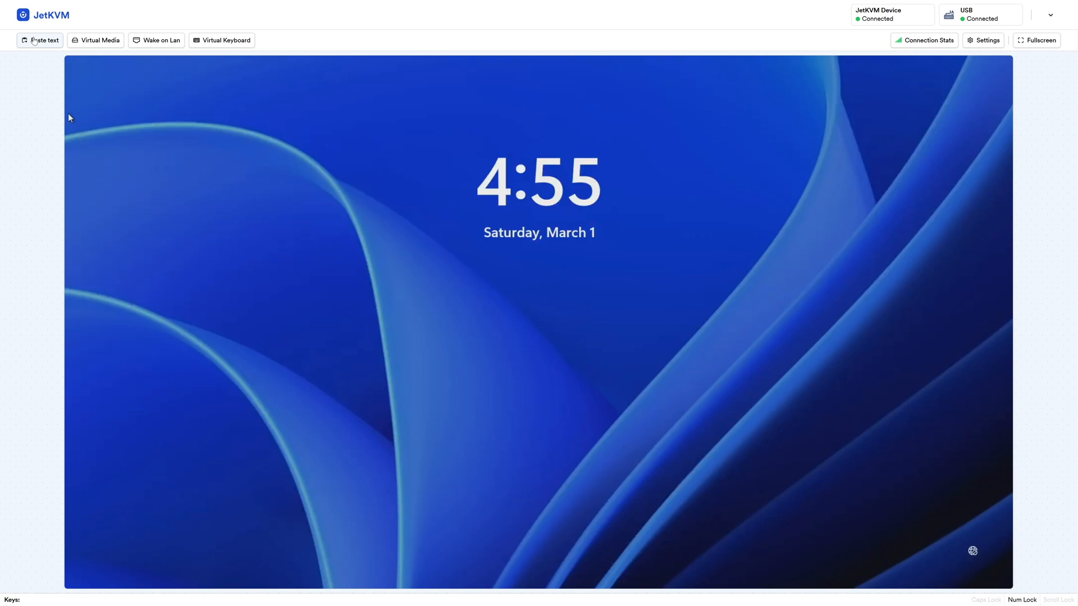
pyautogui.click(96, 41)
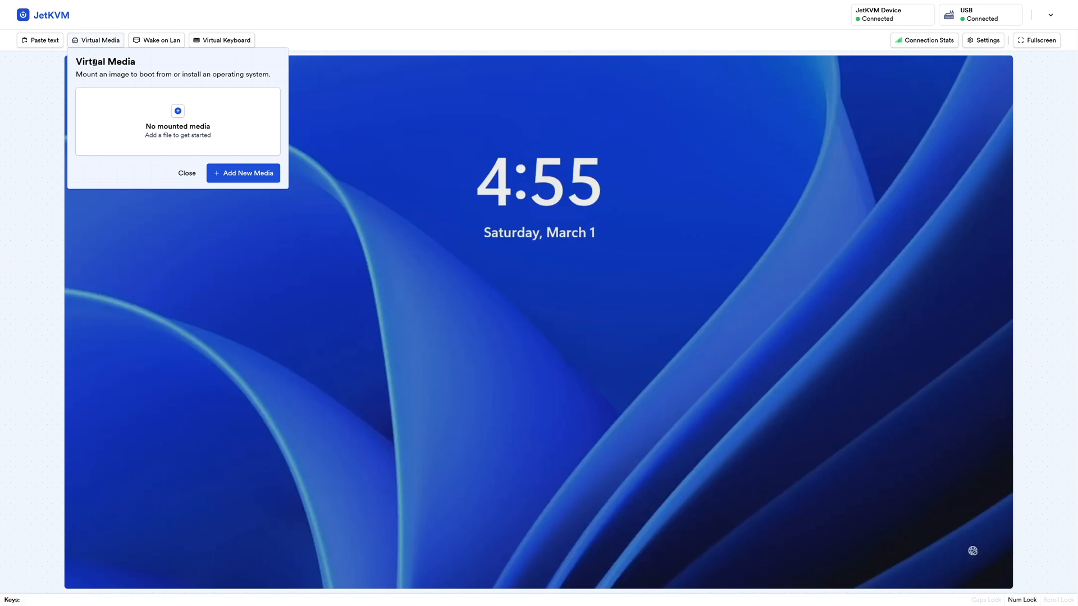
pyautogui.moveTo(196, 150)
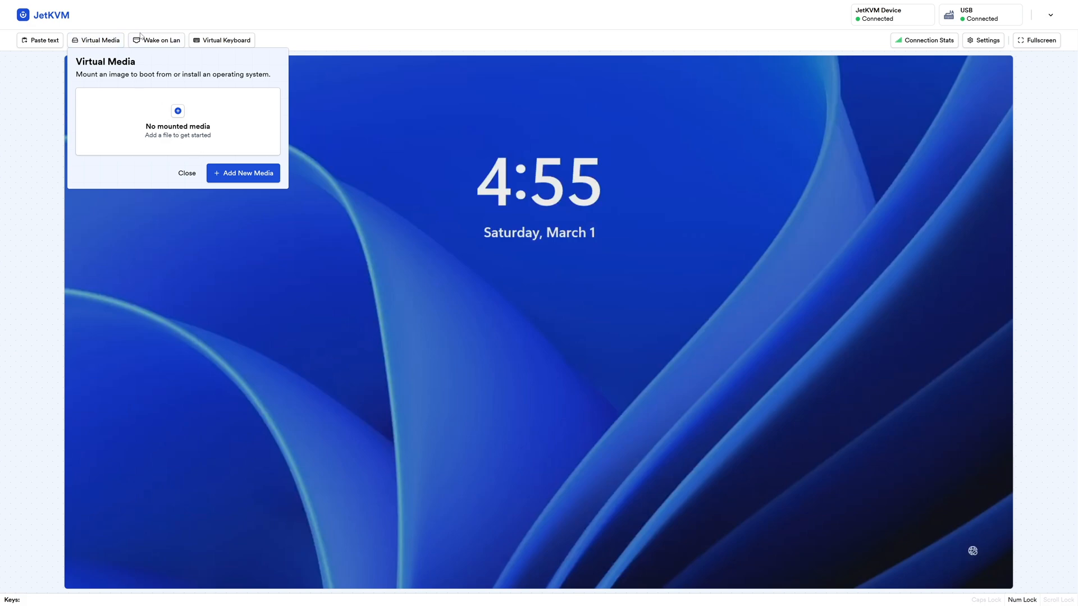
pyautogui.click(157, 41)
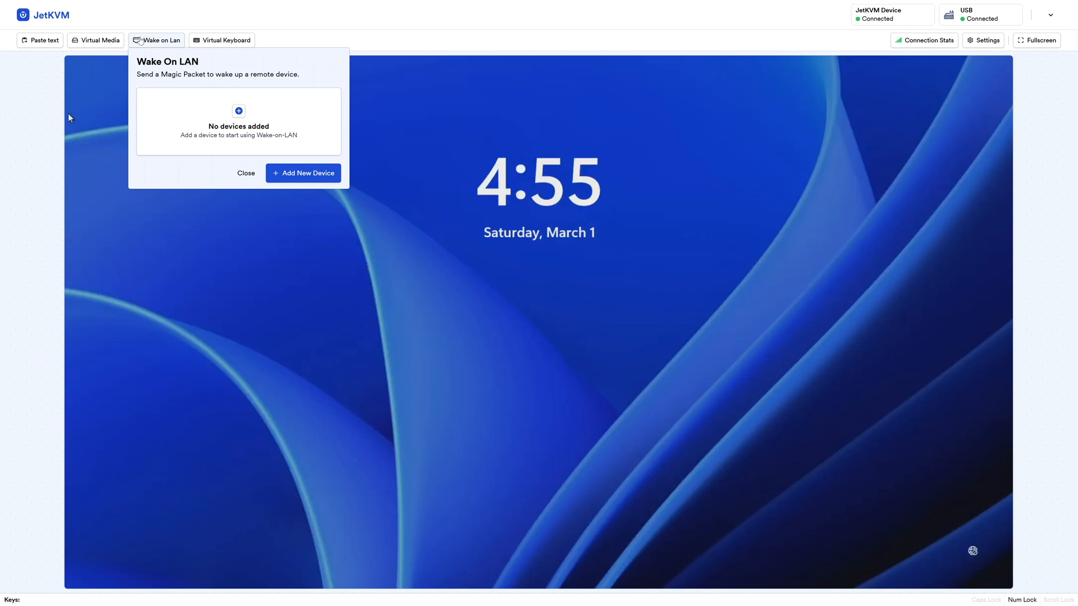
pyautogui.click(246, 173)
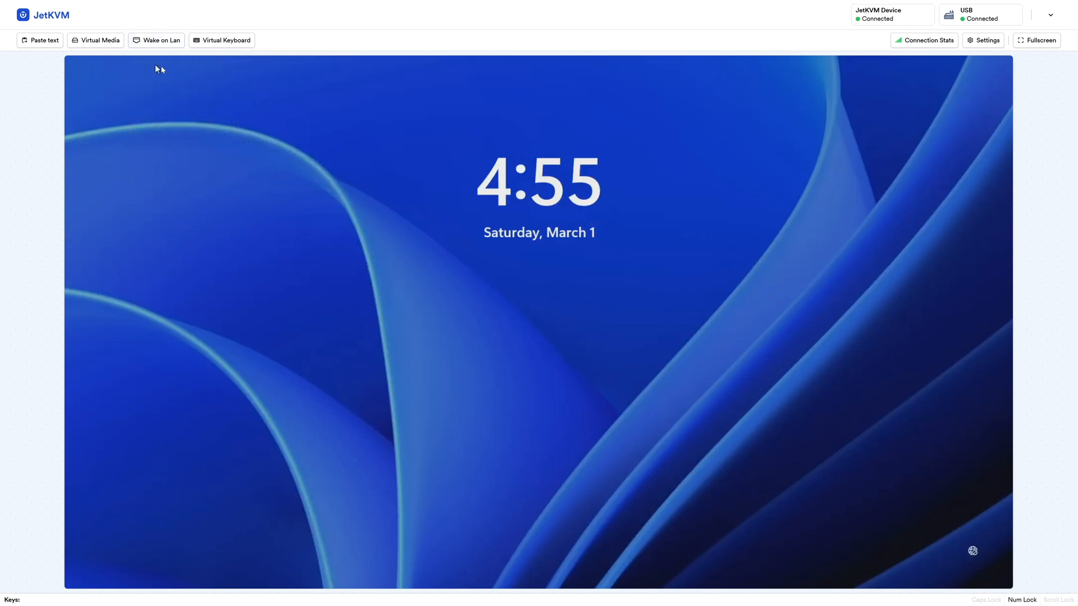
pyautogui.click(221, 41)
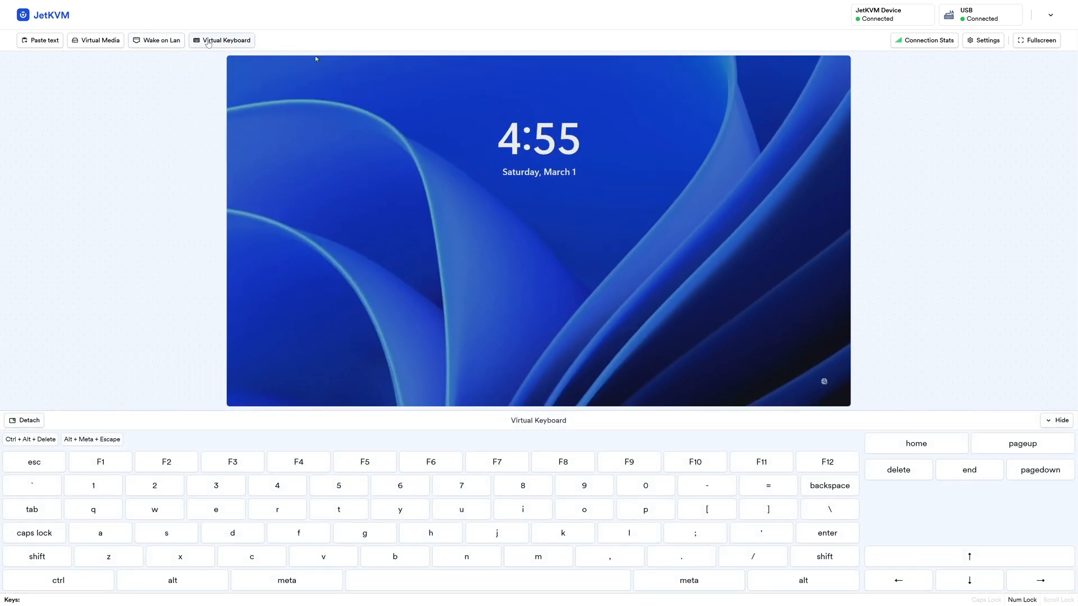
pyautogui.click(24, 420)
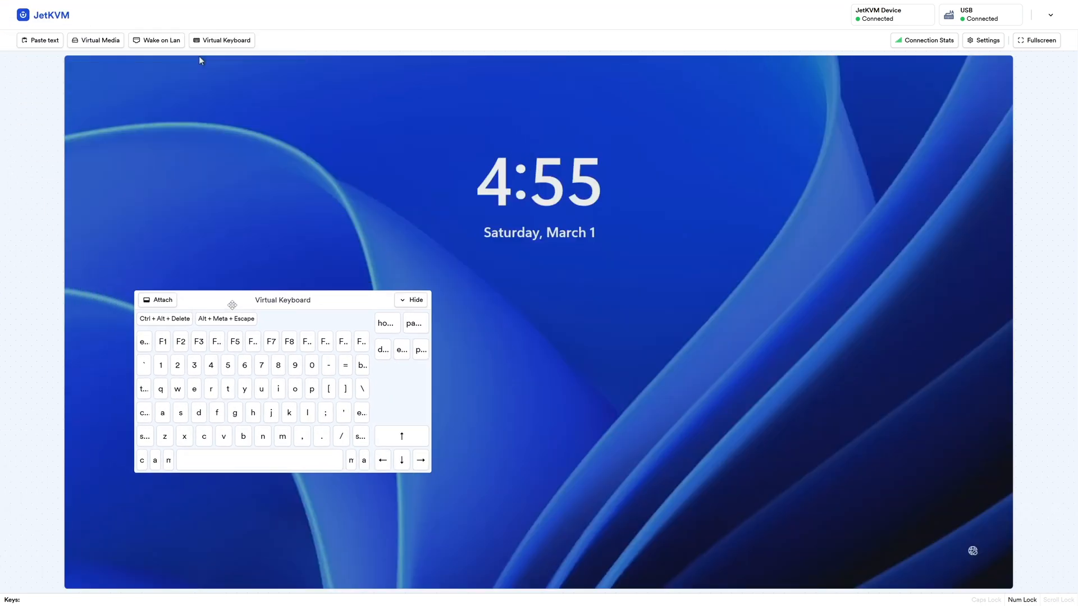
pyautogui.click(924, 40)
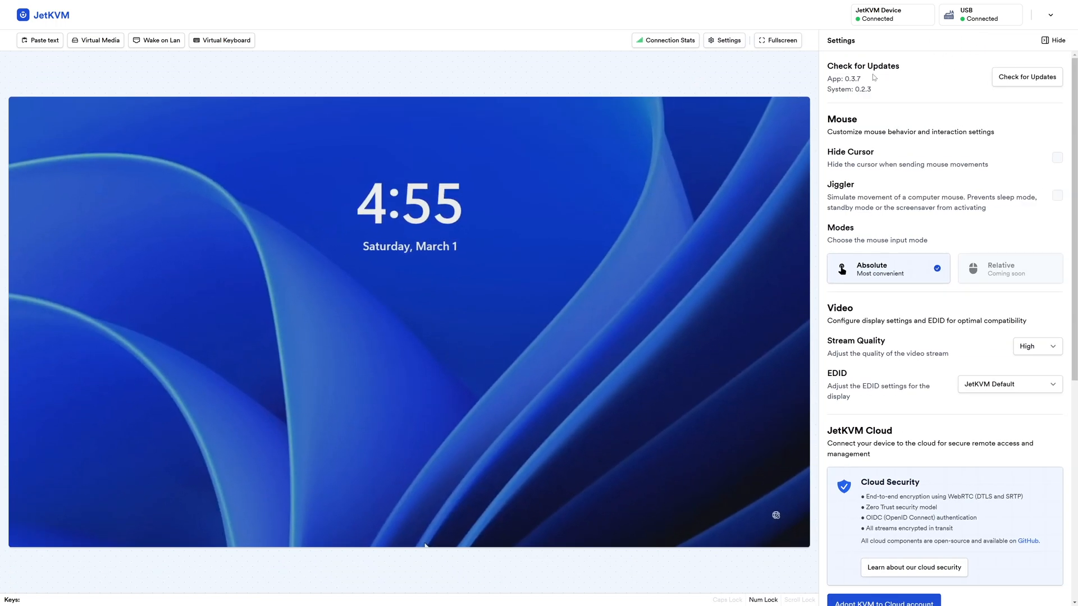
pyautogui.moveTo(807, 97)
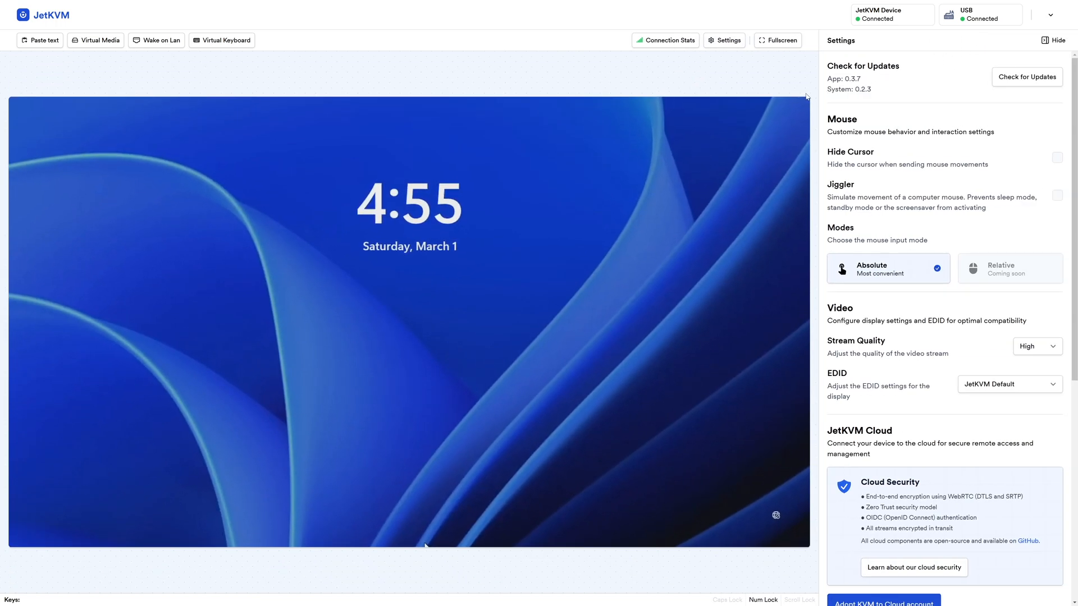
pyautogui.moveTo(966, 138)
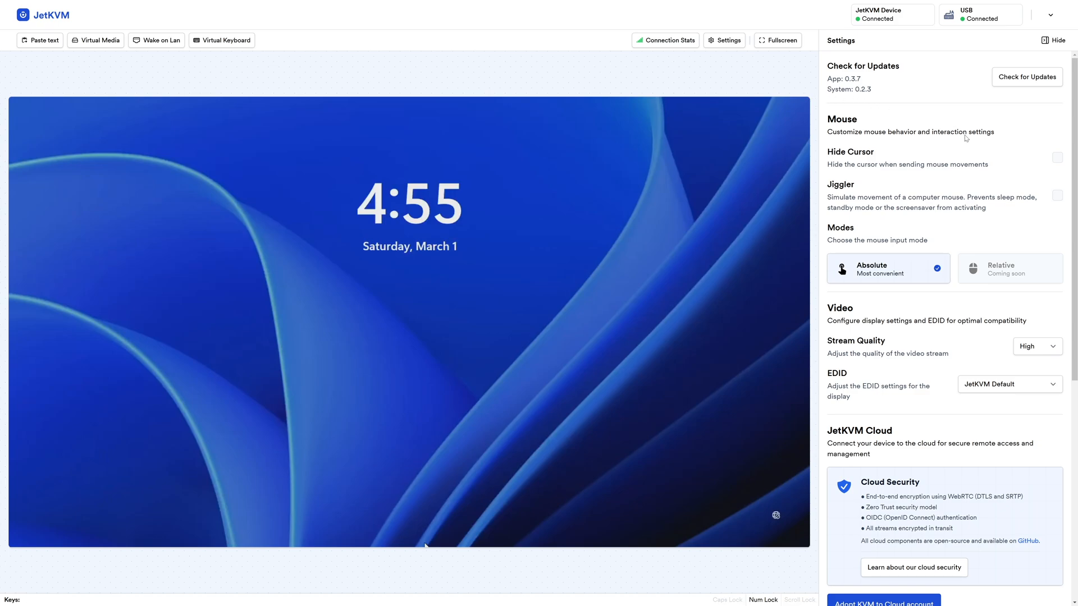
pyautogui.scroll(-3)
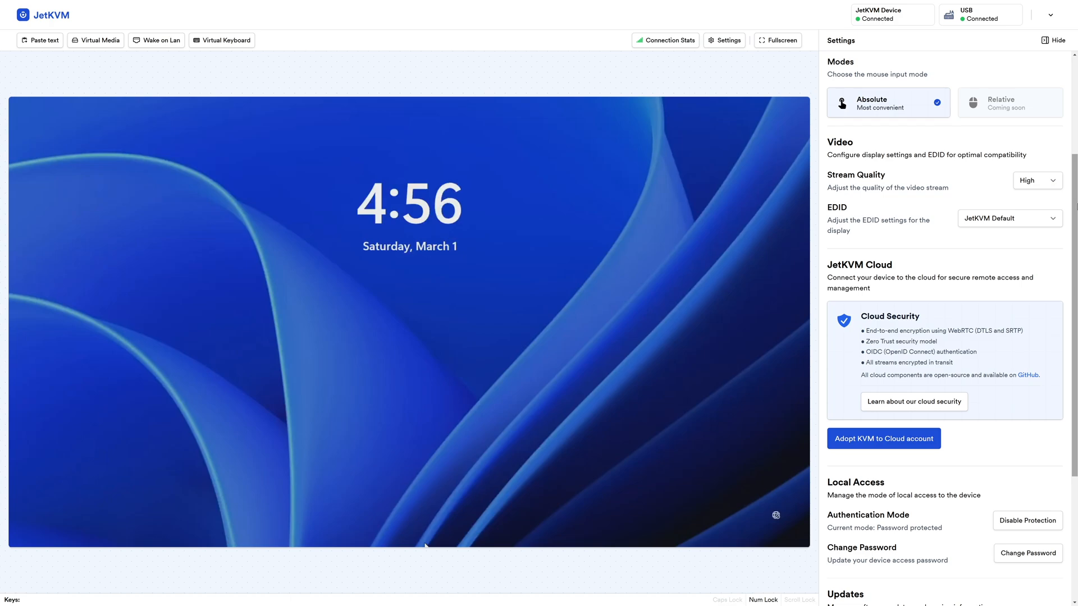
pyautogui.click(1037, 180)
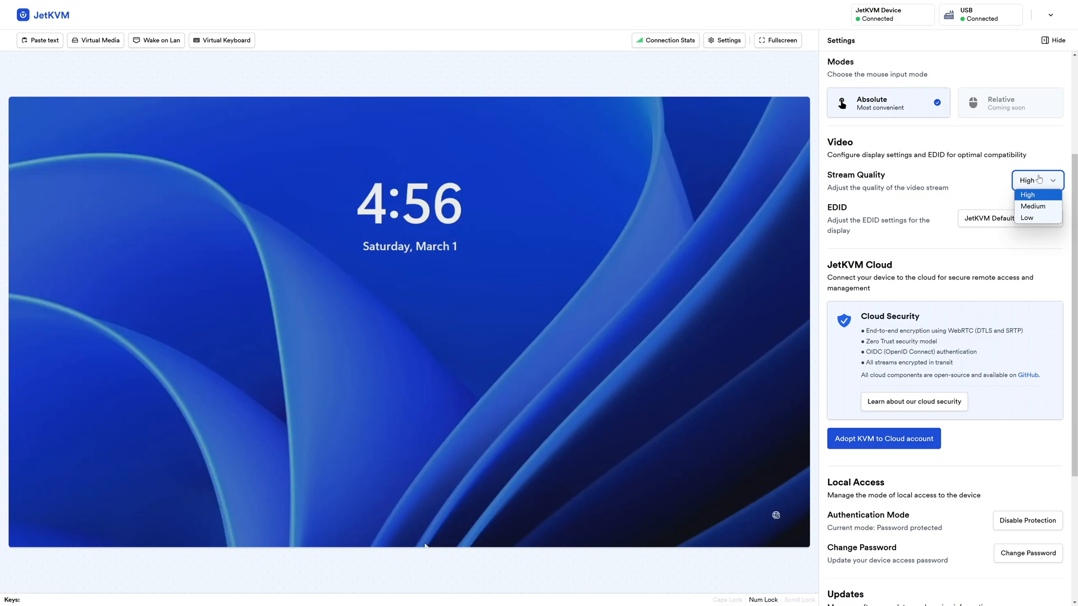
pyautogui.click(1008, 218)
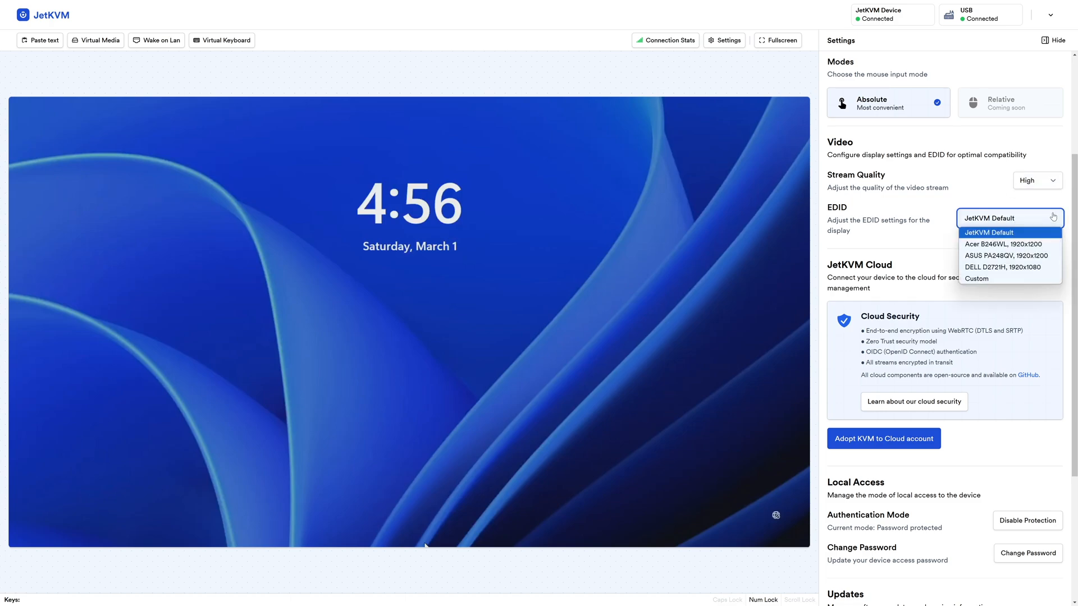
pyautogui.click(988, 233)
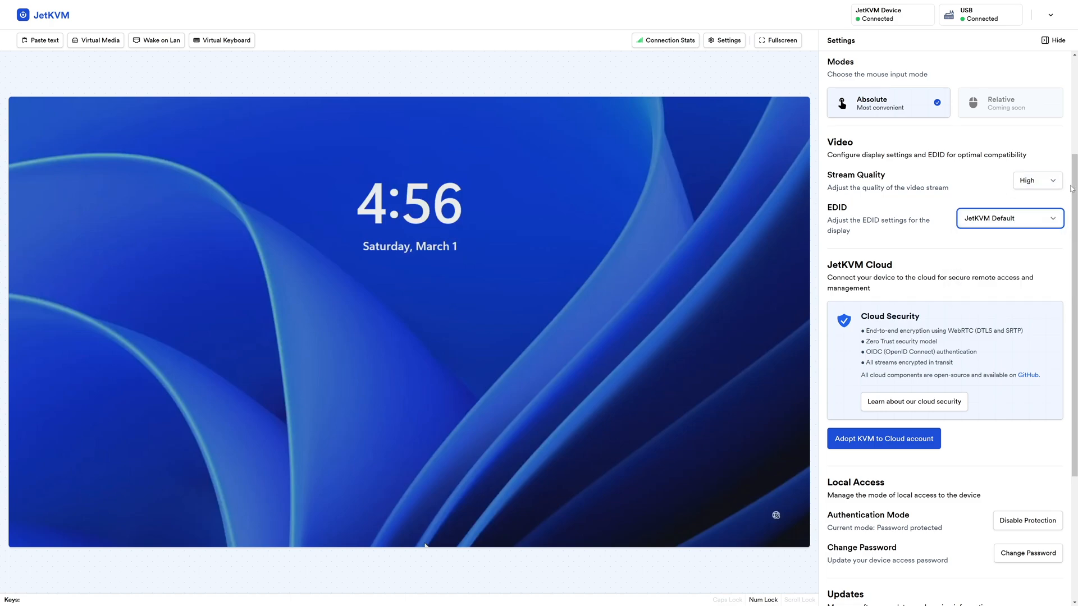
pyautogui.scroll(-3)
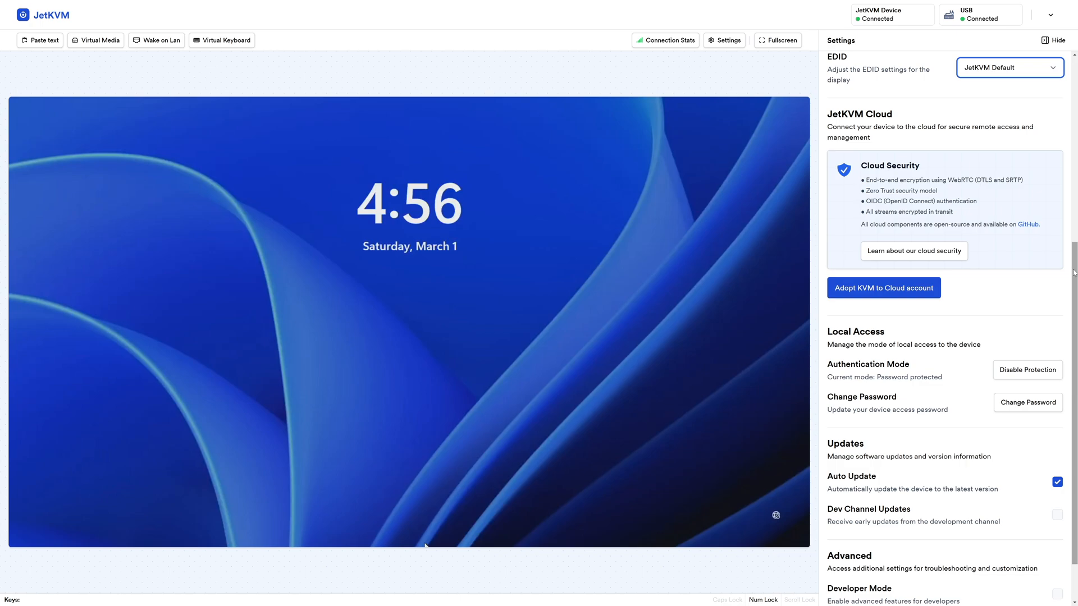
pyautogui.scroll(-3)
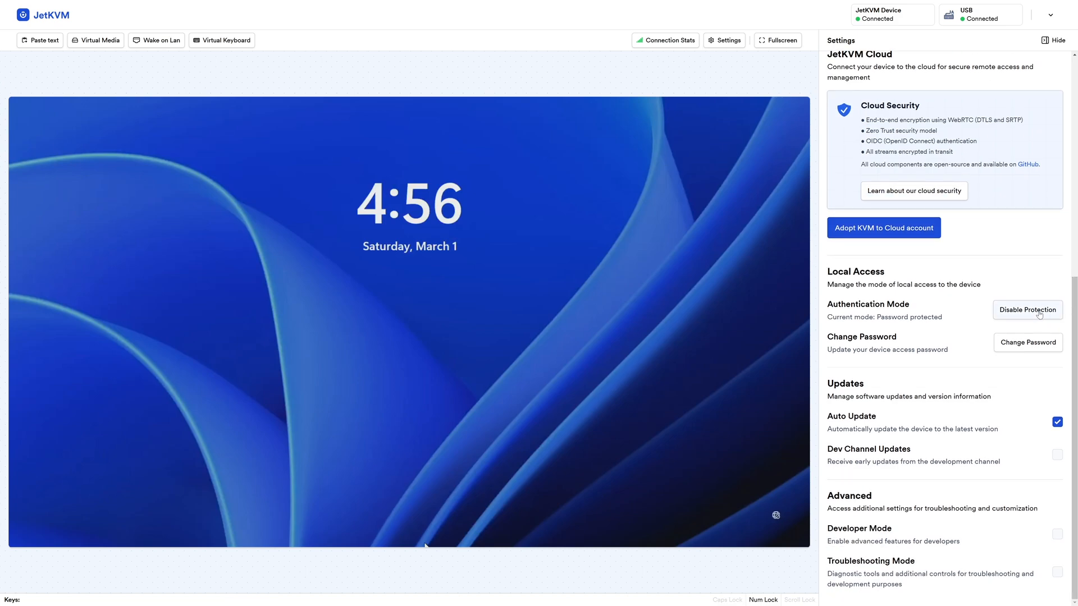
pyautogui.moveTo(1027, 343)
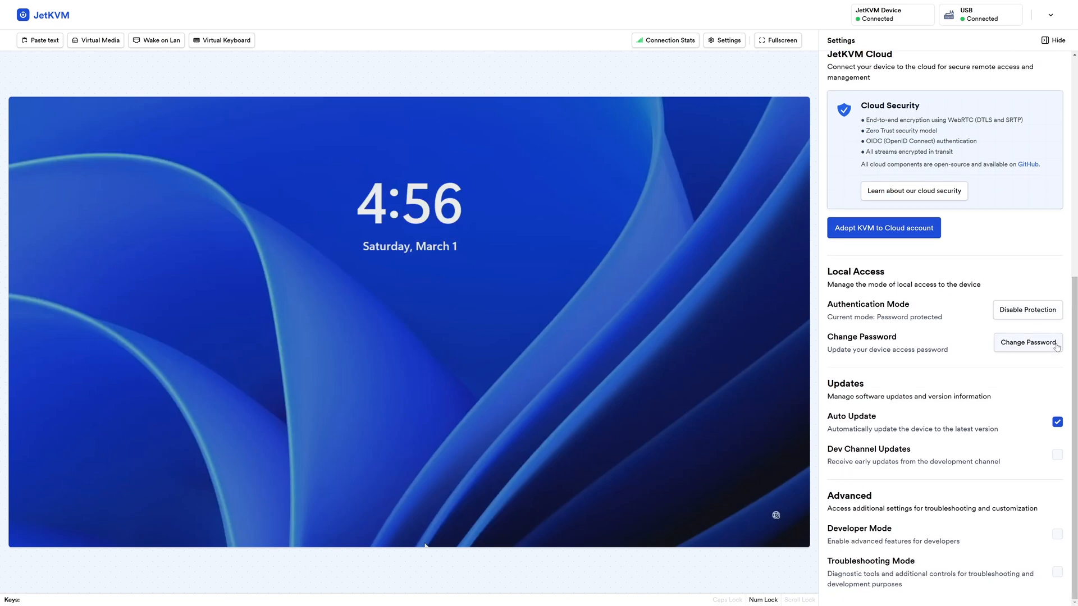
pyautogui.moveTo(1030, 383)
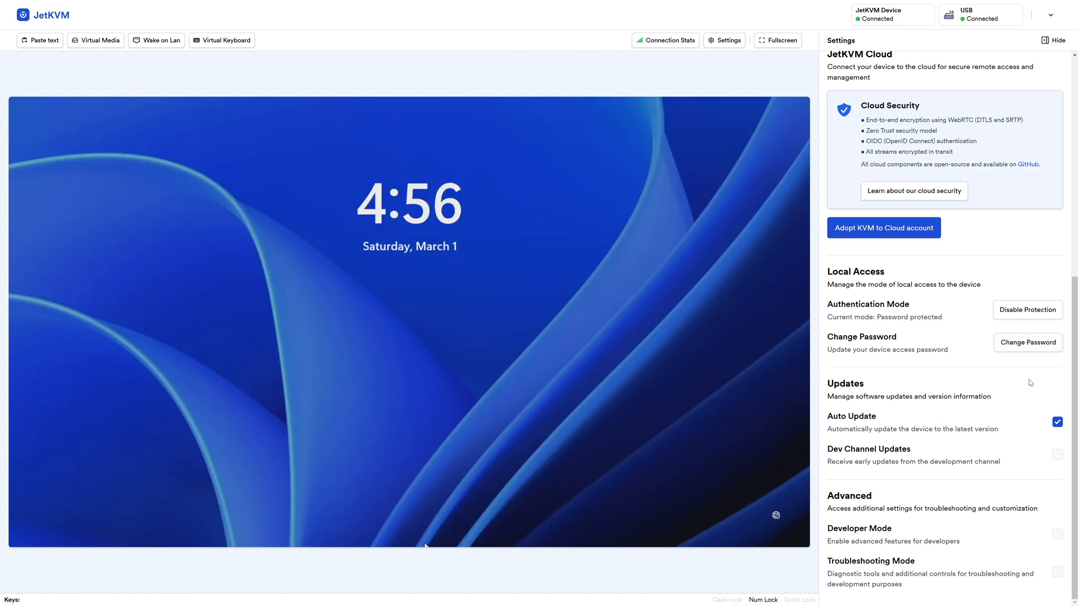
pyautogui.moveTo(1073, 536)
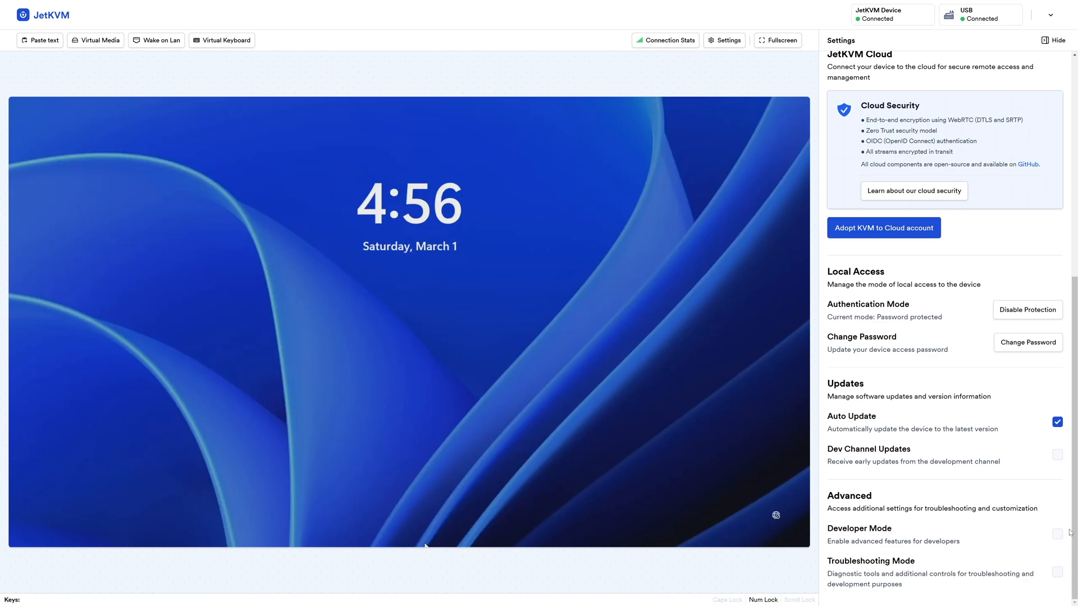
pyautogui.moveTo(940, 593)
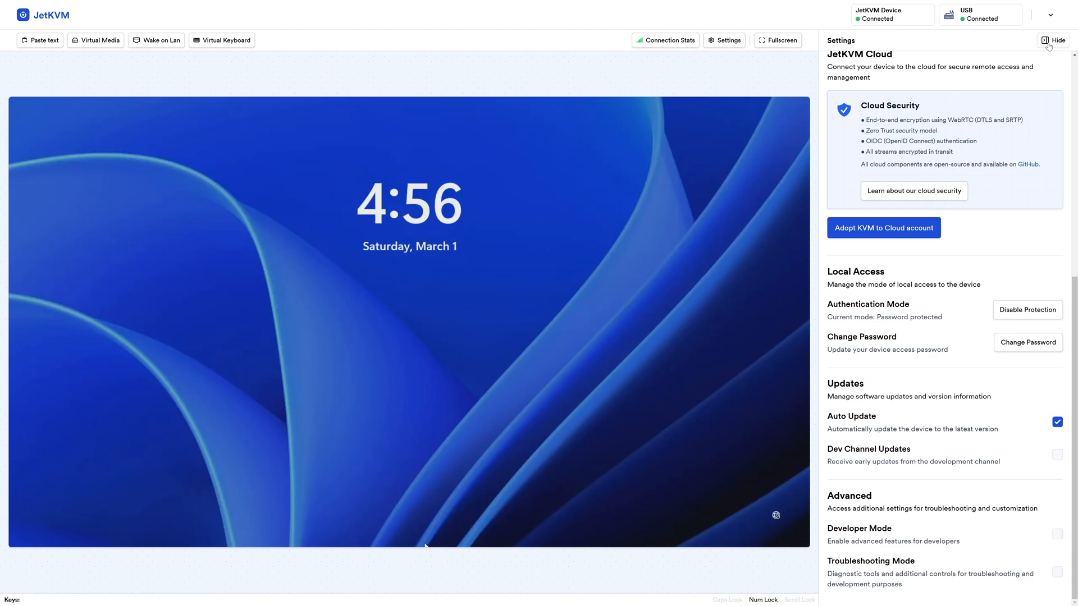
# Step: Hide the JetKVM Settings sidebar to return to the remote console view
pyautogui.click(1052, 41)
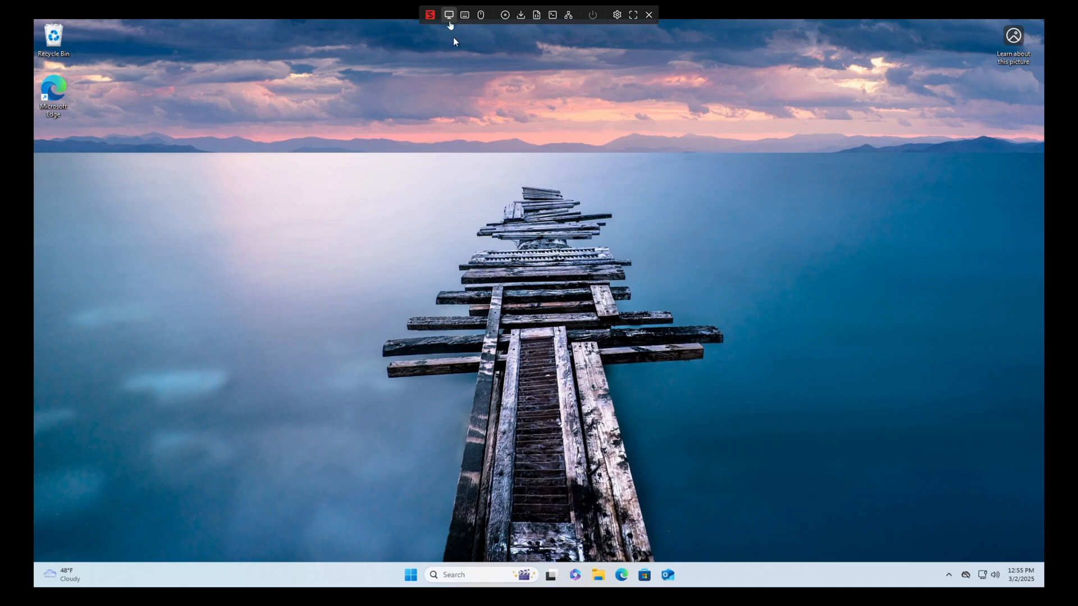
# Step: Show NanoKVM's video menu with its FPS submenu listing 60Hz, 30Hz, 24Hz and Customize
pyautogui.click(449, 15)
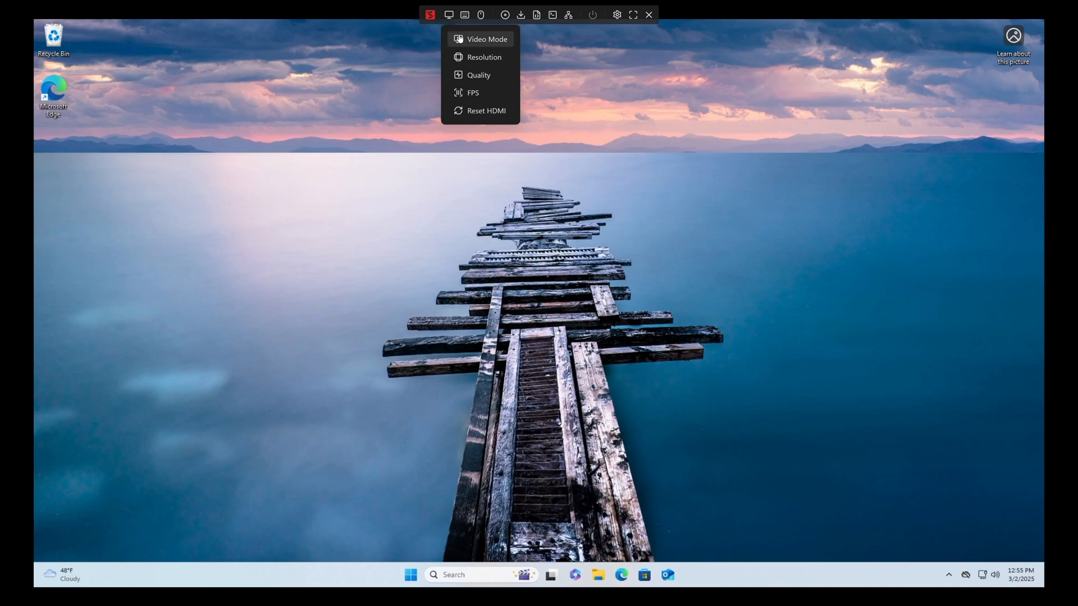
pyautogui.click(486, 38)
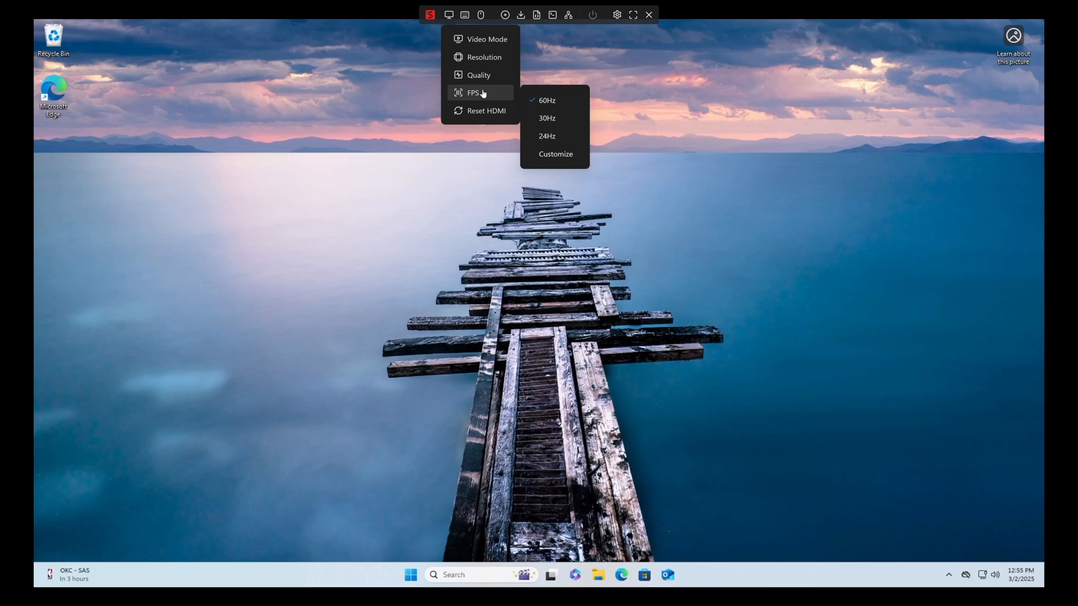
pyautogui.moveTo(486, 111)
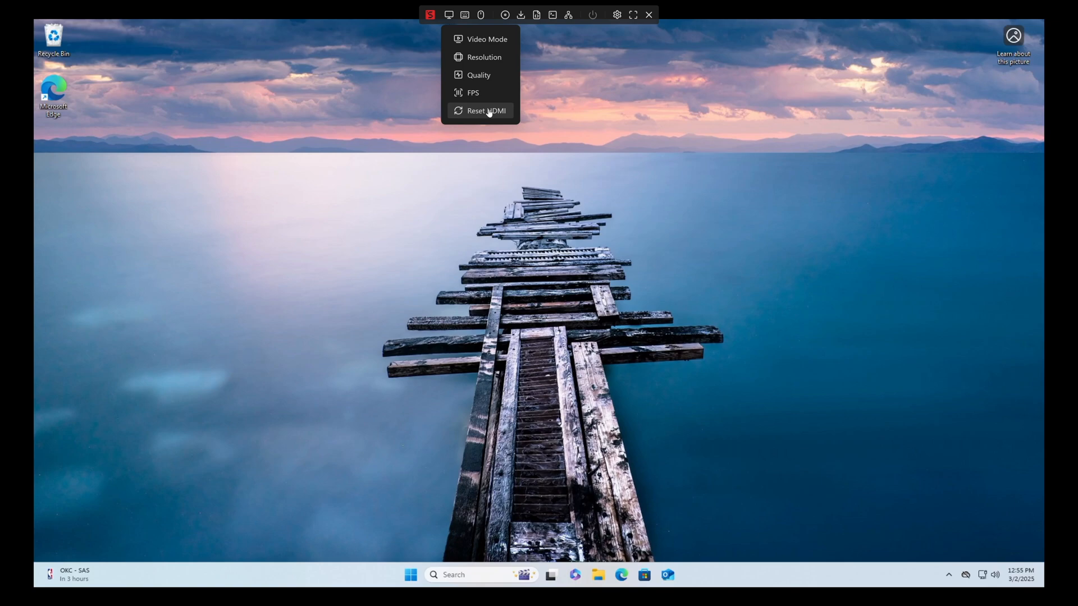
# Step: Show the virtual keyboard and Ctrl+Alt+Del option, then the mouse menu's Absolute/Relative modes
pyautogui.click(464, 15)
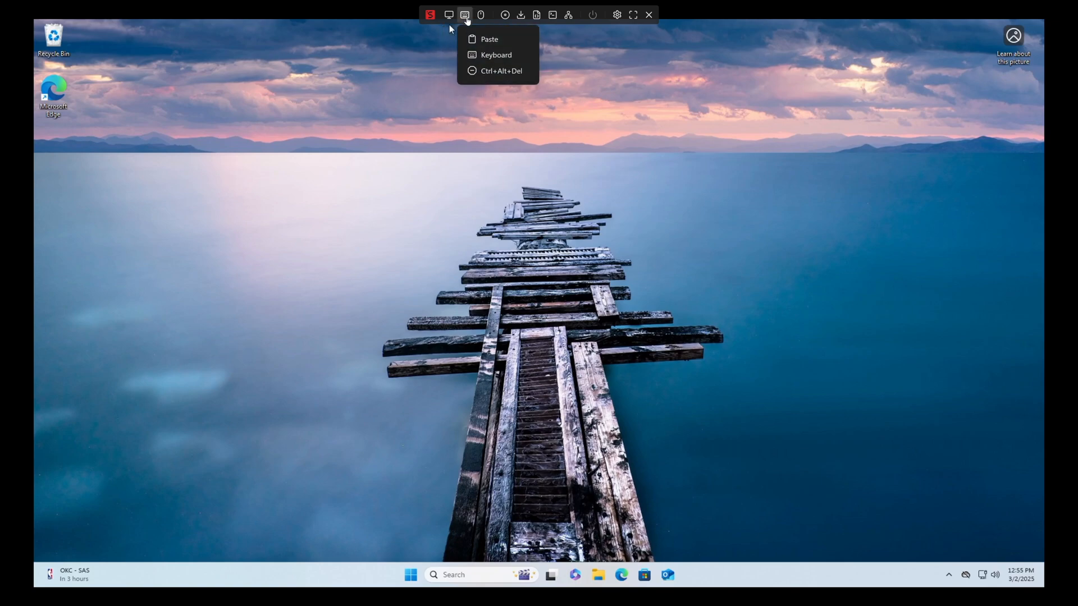
pyautogui.moveTo(488, 39)
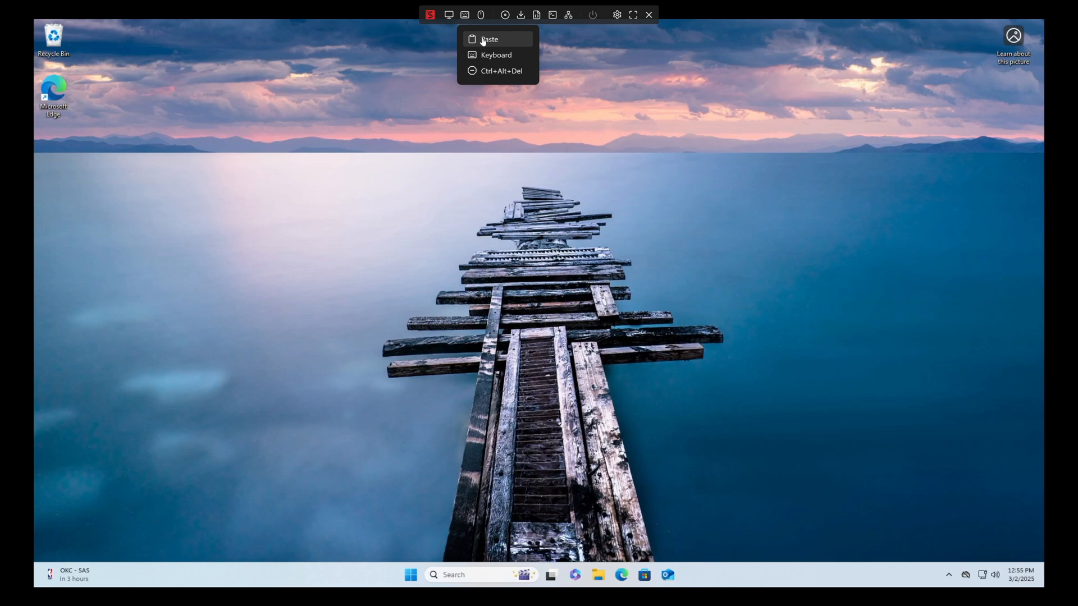
pyautogui.moveTo(490, 55)
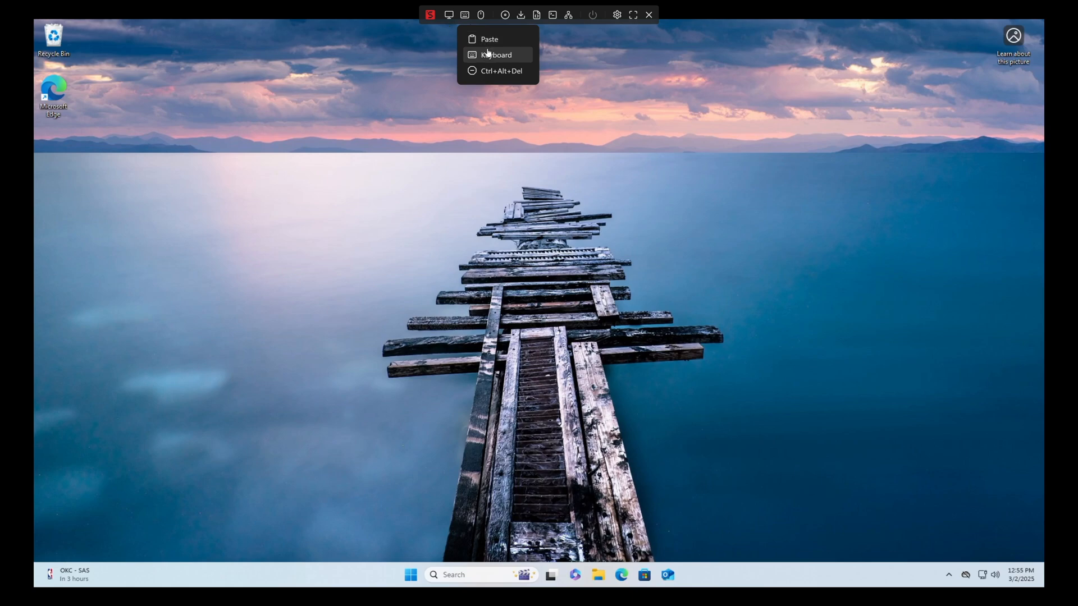
pyautogui.click(495, 55)
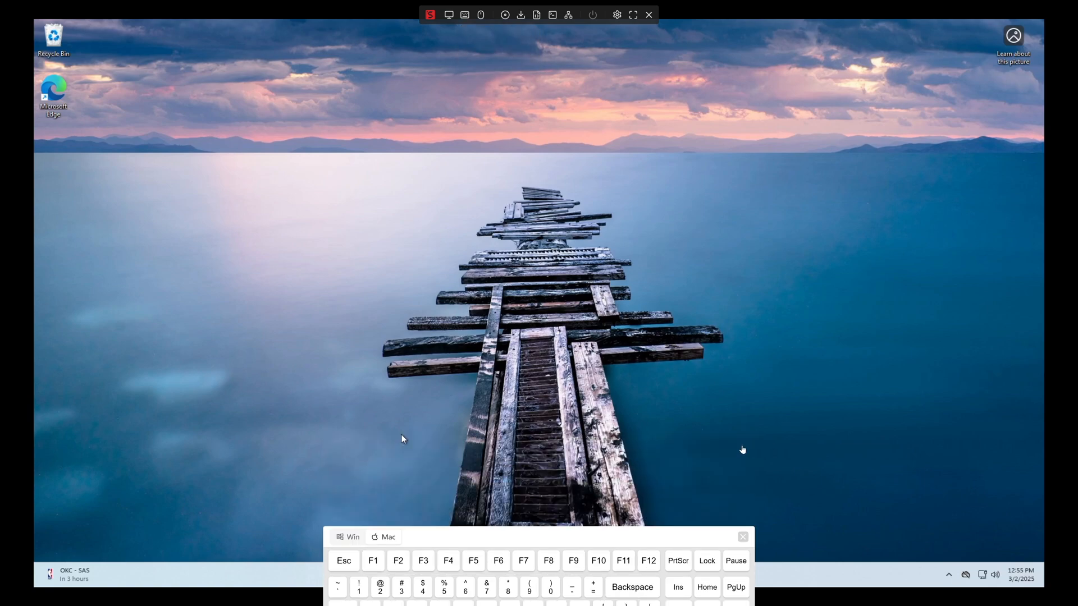
pyautogui.click(464, 15)
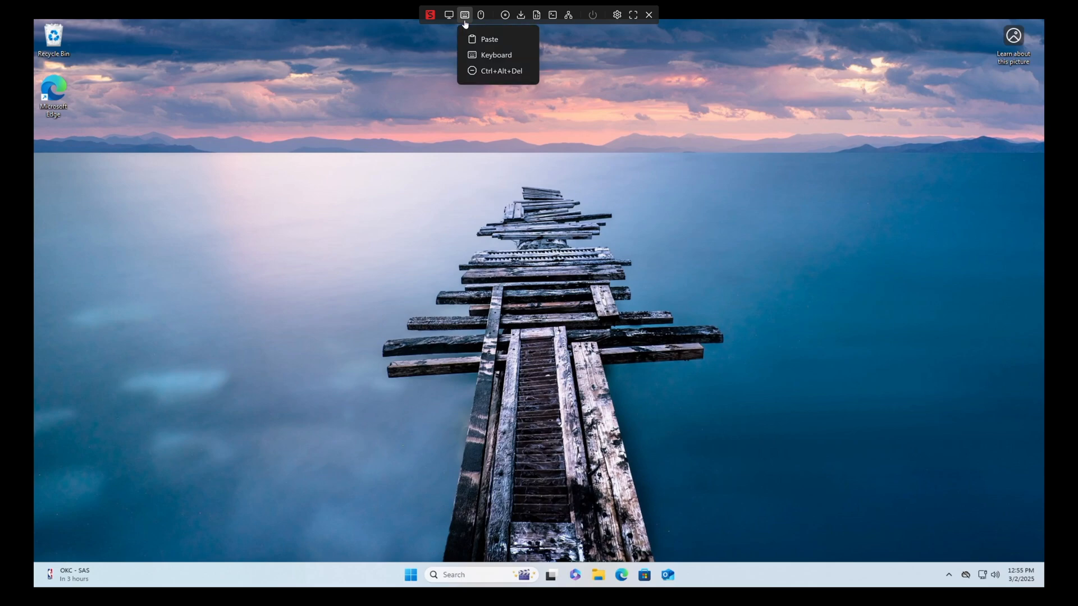
pyautogui.moveTo(500, 71)
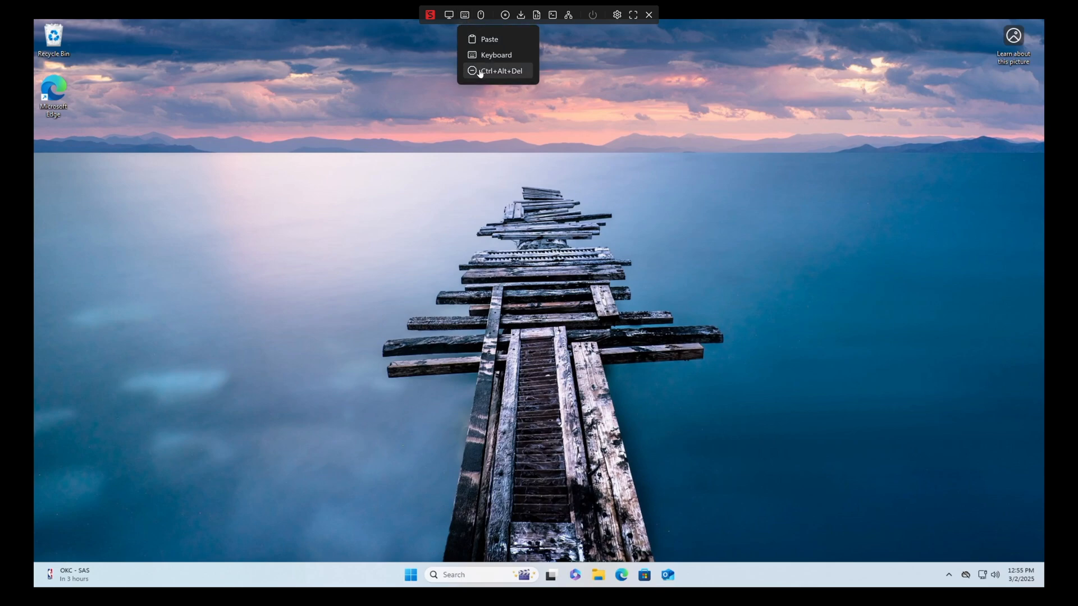
pyautogui.click(480, 15)
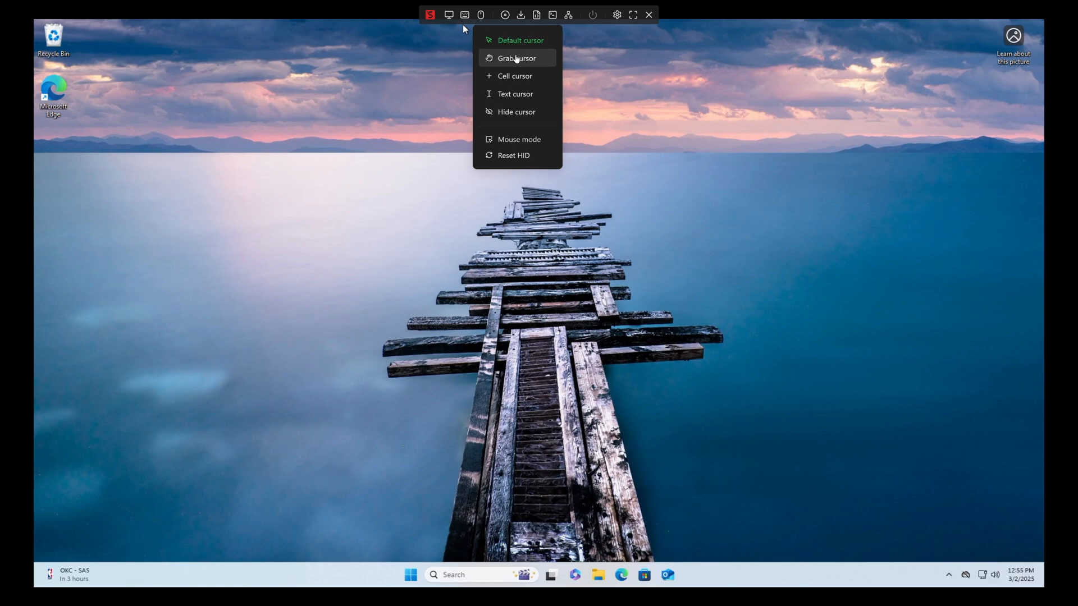
pyautogui.moveTo(532, 94)
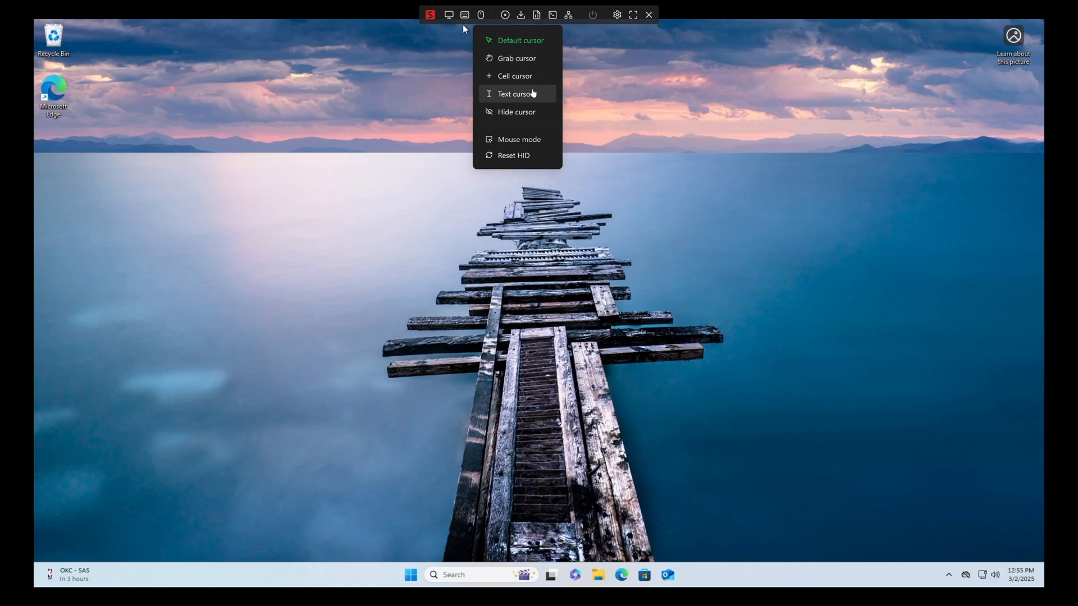
pyautogui.moveTo(542, 112)
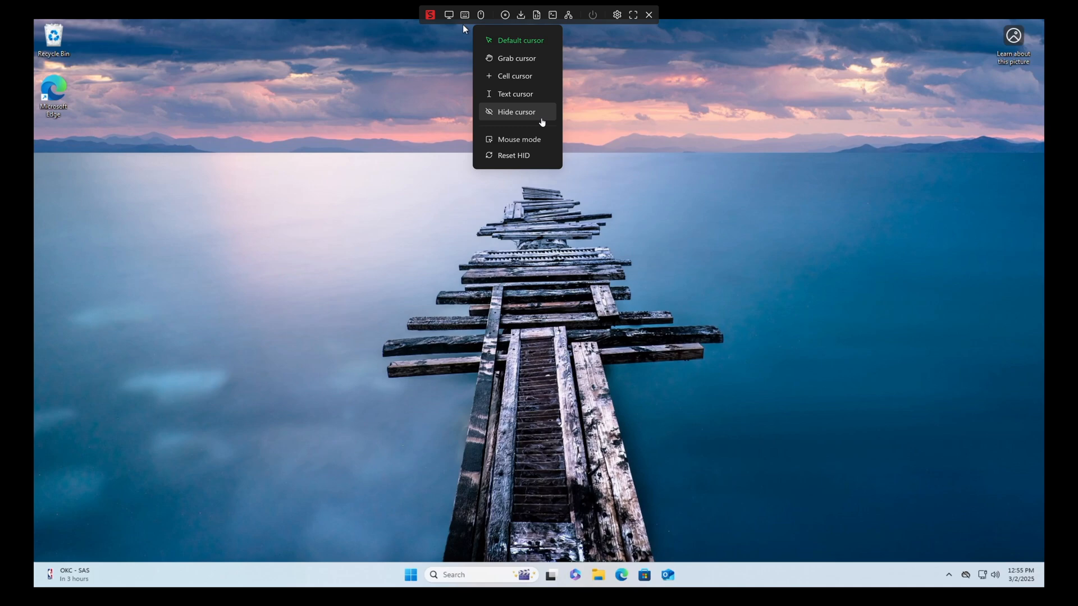
pyautogui.click(518, 139)
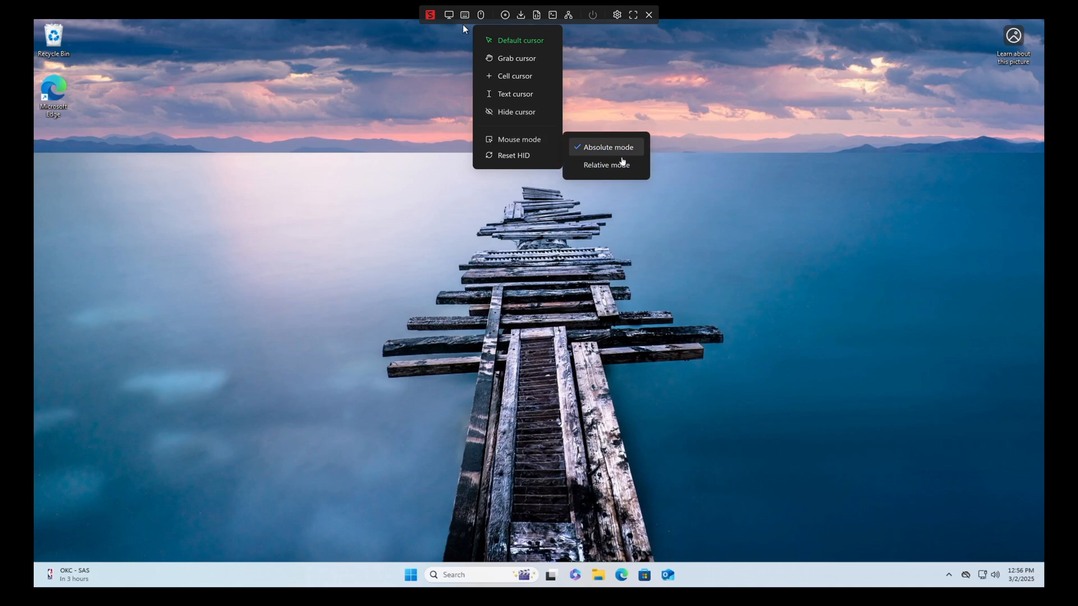
pyautogui.moveTo(520, 139)
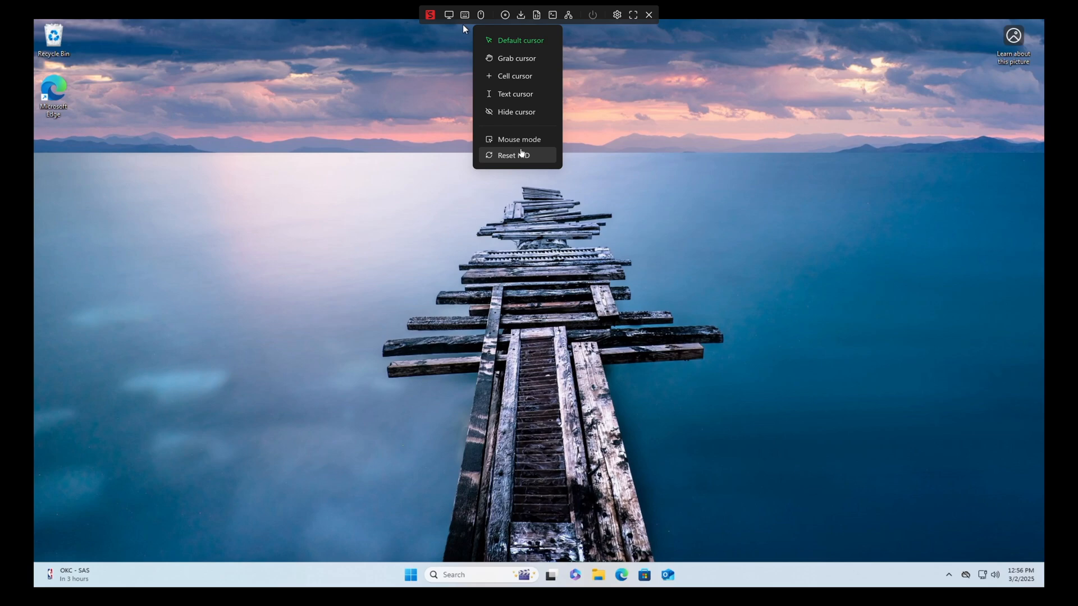
# Step: View the empty Image and Download Image URL panels, ending on the Script upload panel
pyautogui.click(504, 15)
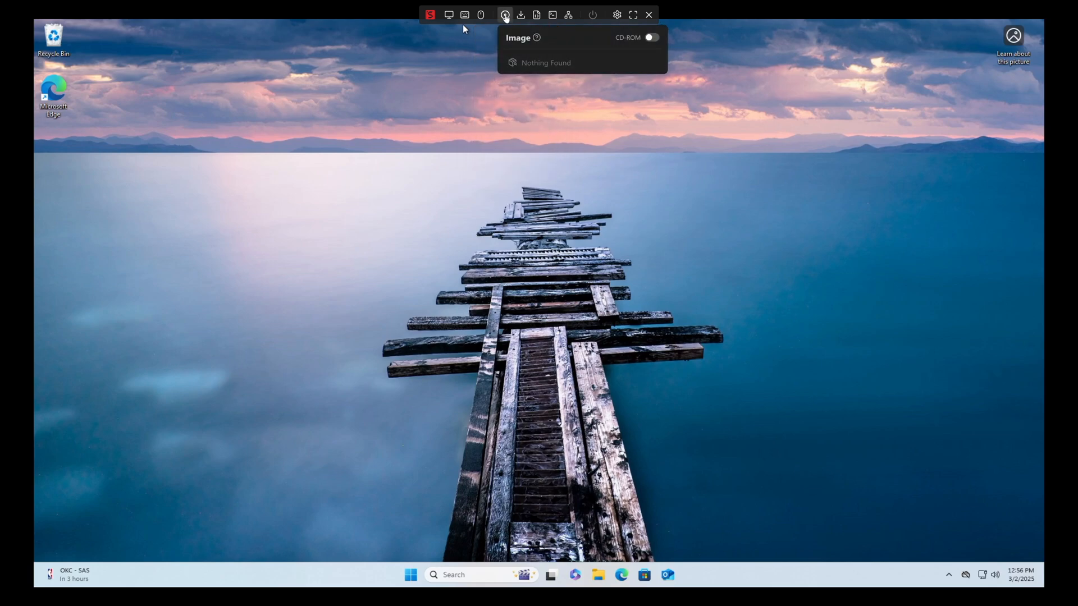
pyautogui.moveTo(534, 49)
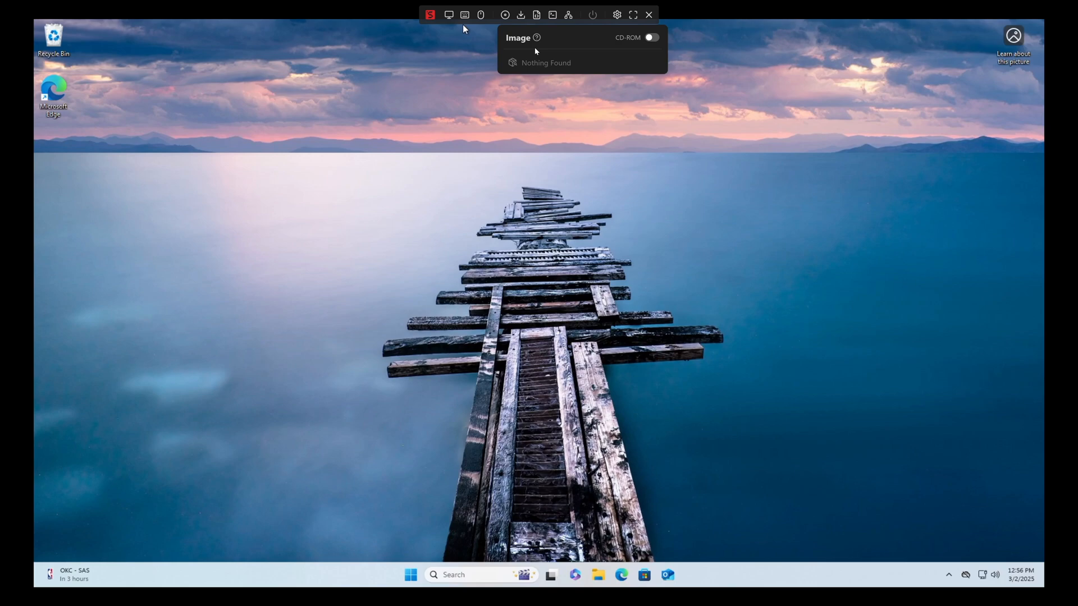
pyautogui.click(520, 14)
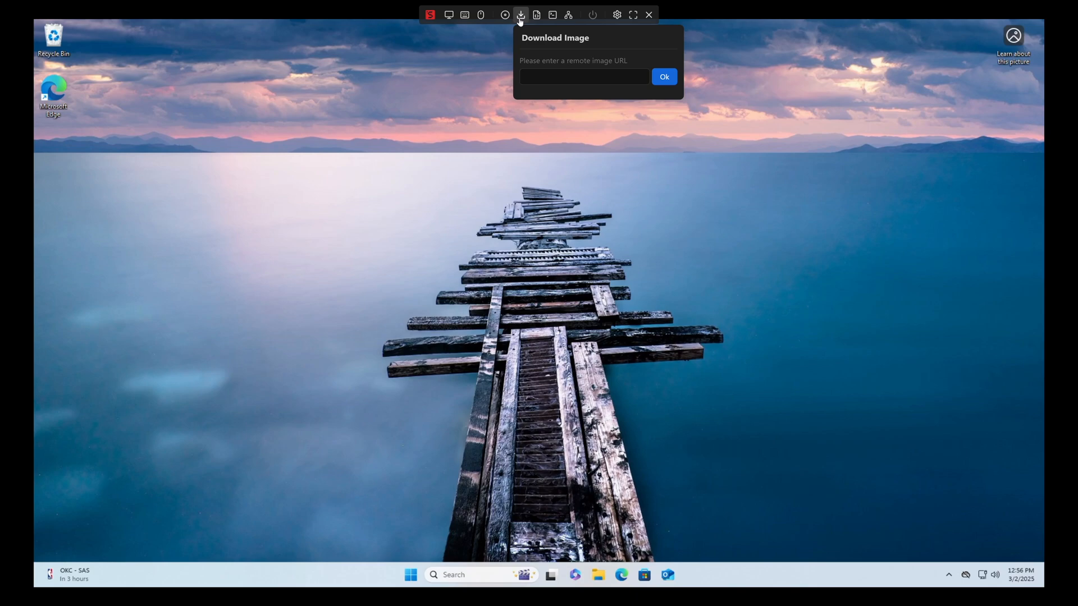
pyautogui.click(537, 15)
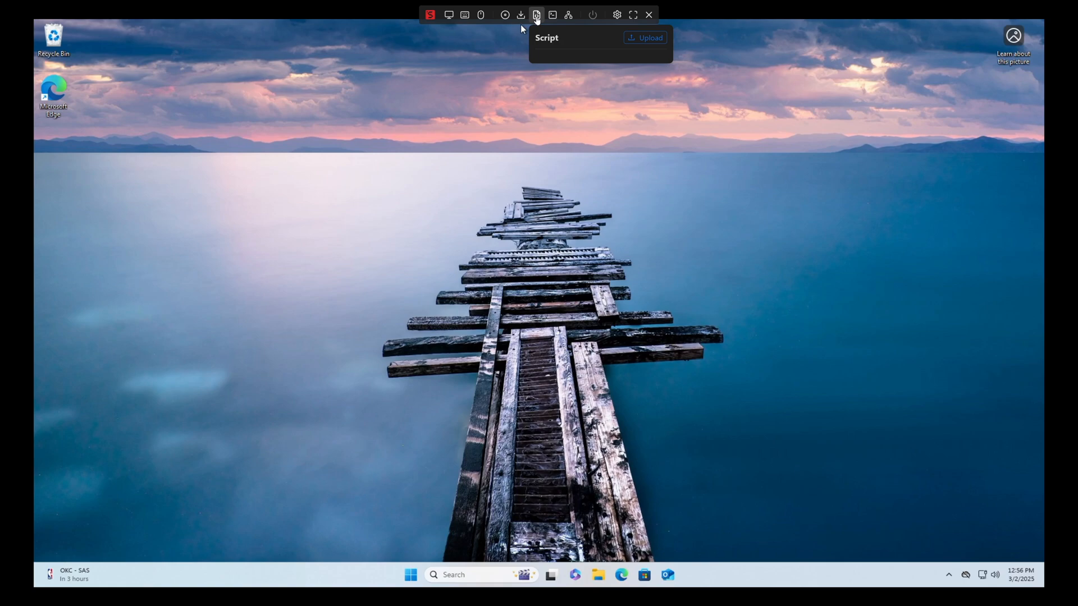
pyautogui.moveTo(552, 14)
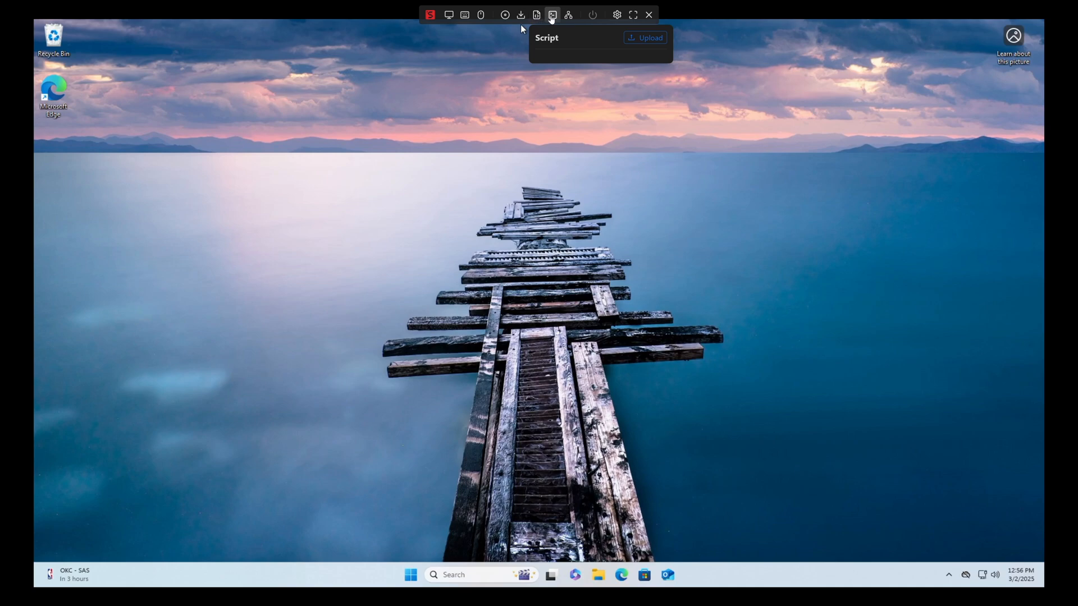
# Step: View the Terminal menu's NanoKVM and serial port options, then the Wake-on-LAN MAC address panel
pyautogui.click(552, 14)
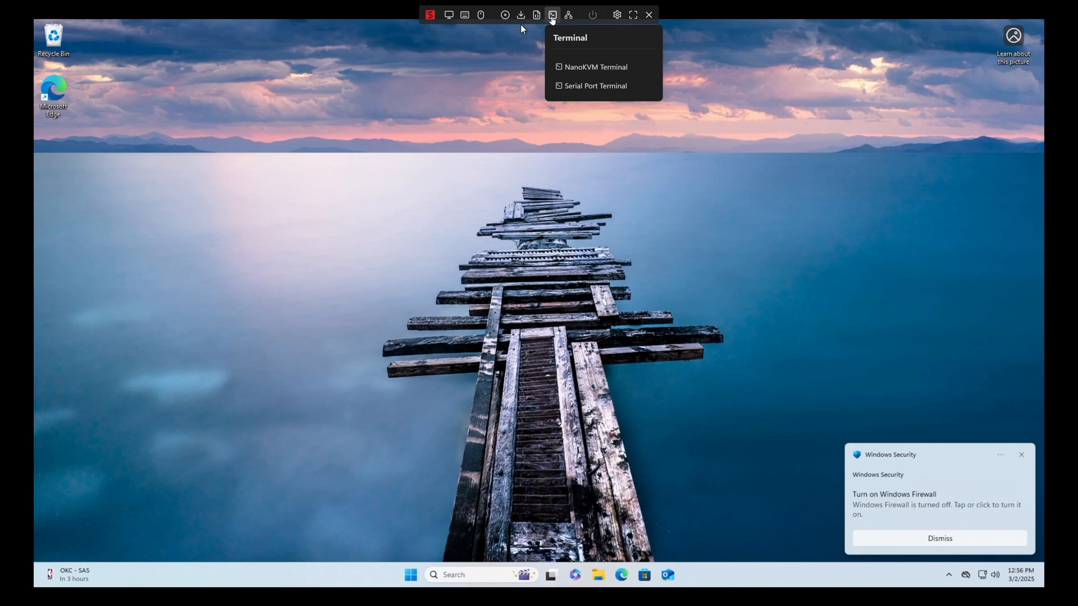
pyautogui.moveTo(587, 52)
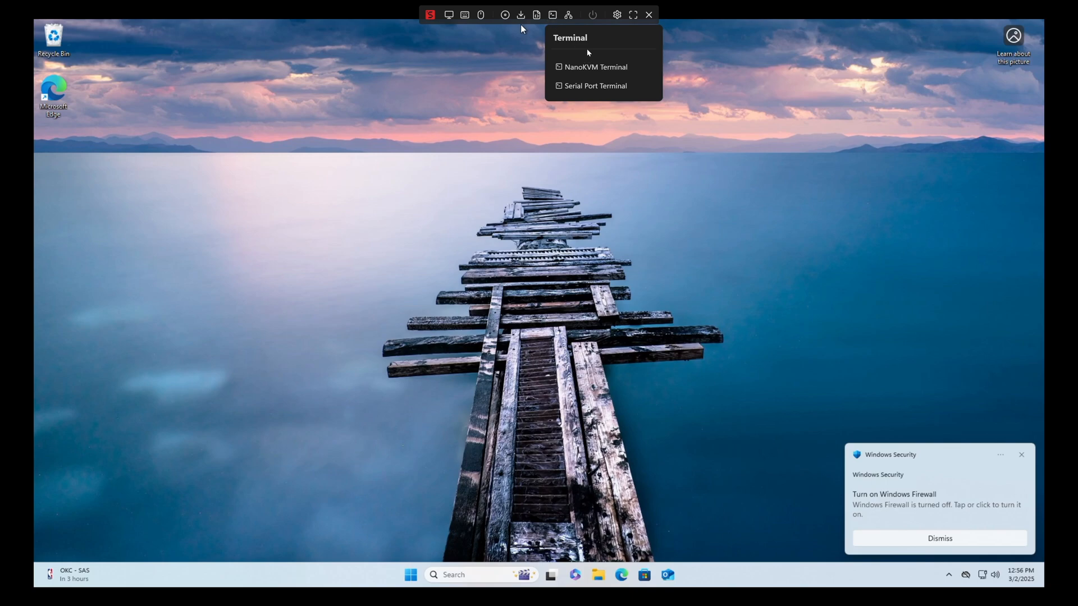
pyautogui.click(595, 67)
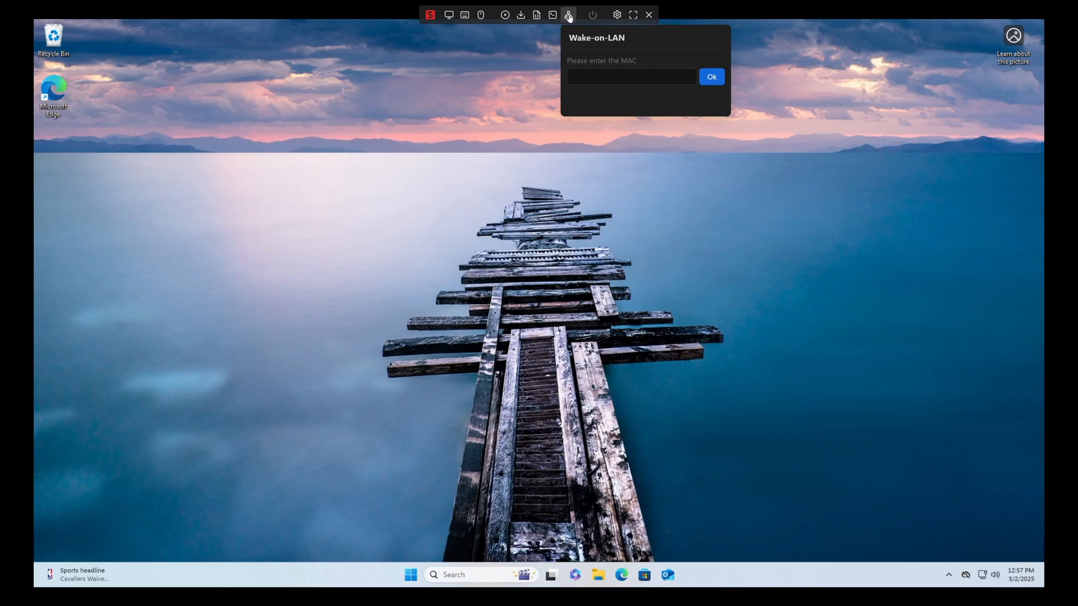
# Step: View the Reset/Power menu, then Settings at About NanoKVM with IP and version details
pyautogui.click(592, 15)
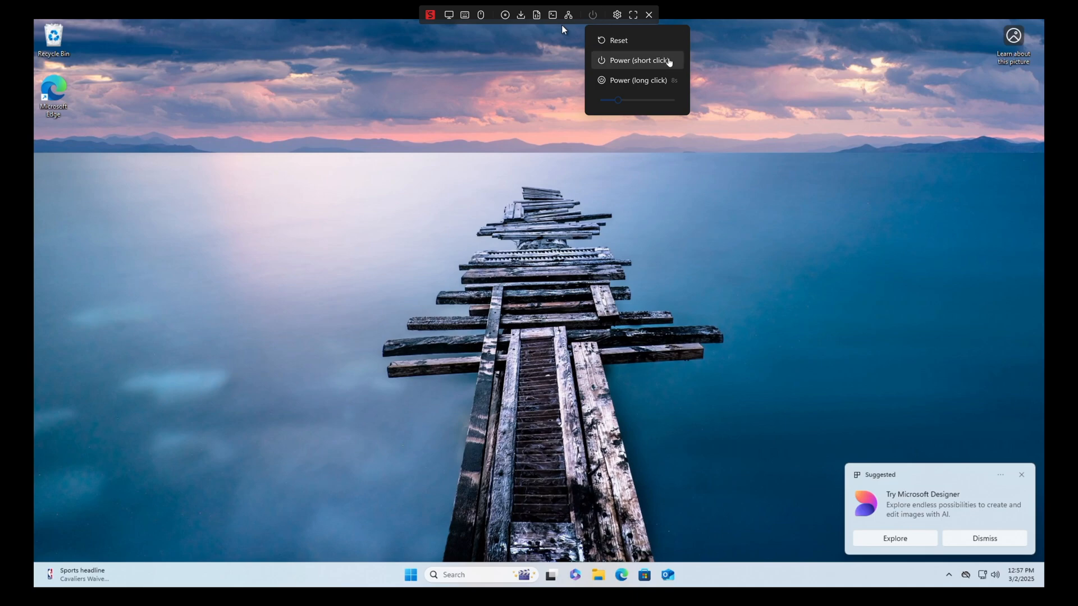
pyautogui.moveTo(667, 85)
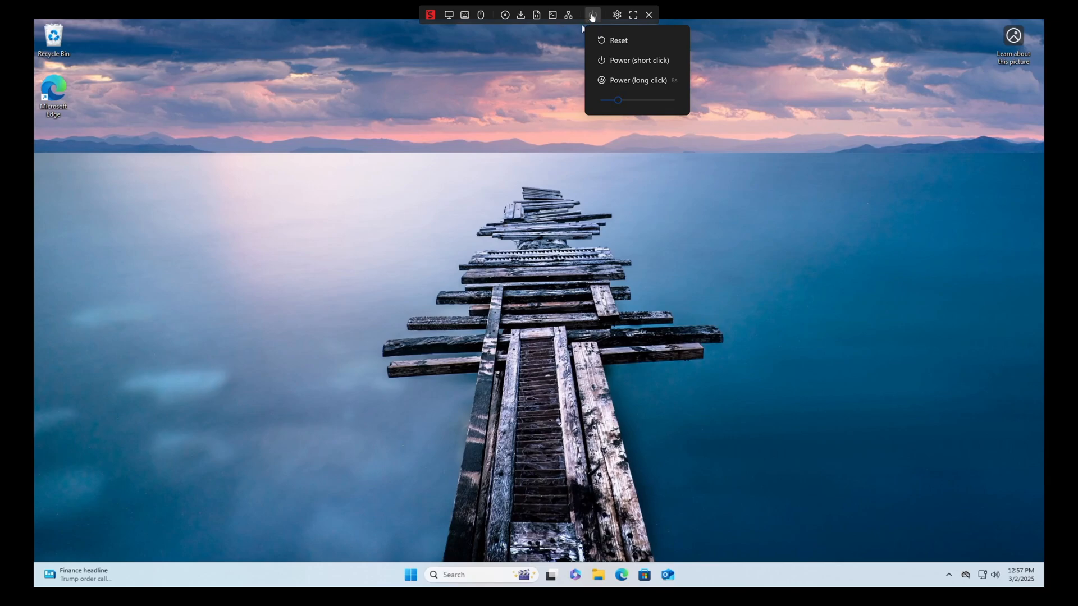
pyautogui.click(617, 14)
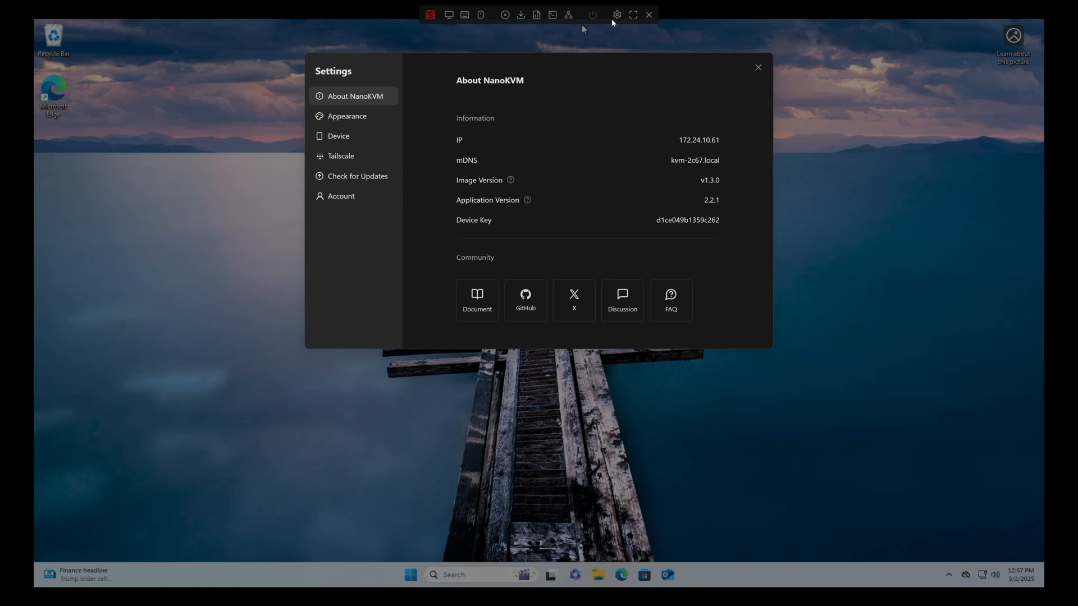
# Step: Browse Appearance and Device settings, ending on the Tailscale page showing the device not yet bound
pyautogui.click(347, 116)
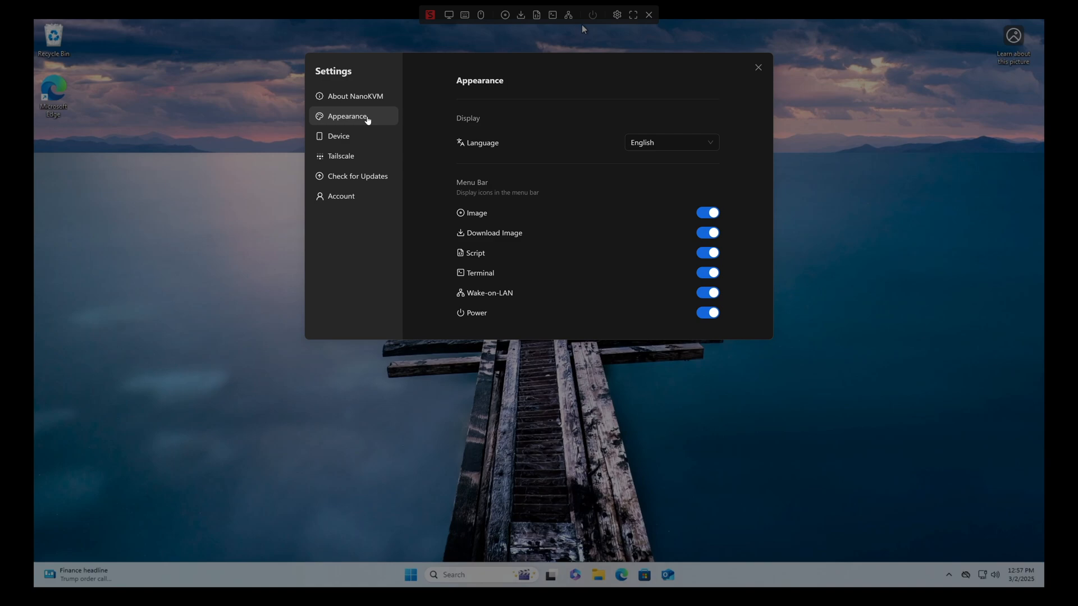
pyautogui.moveTo(353, 136)
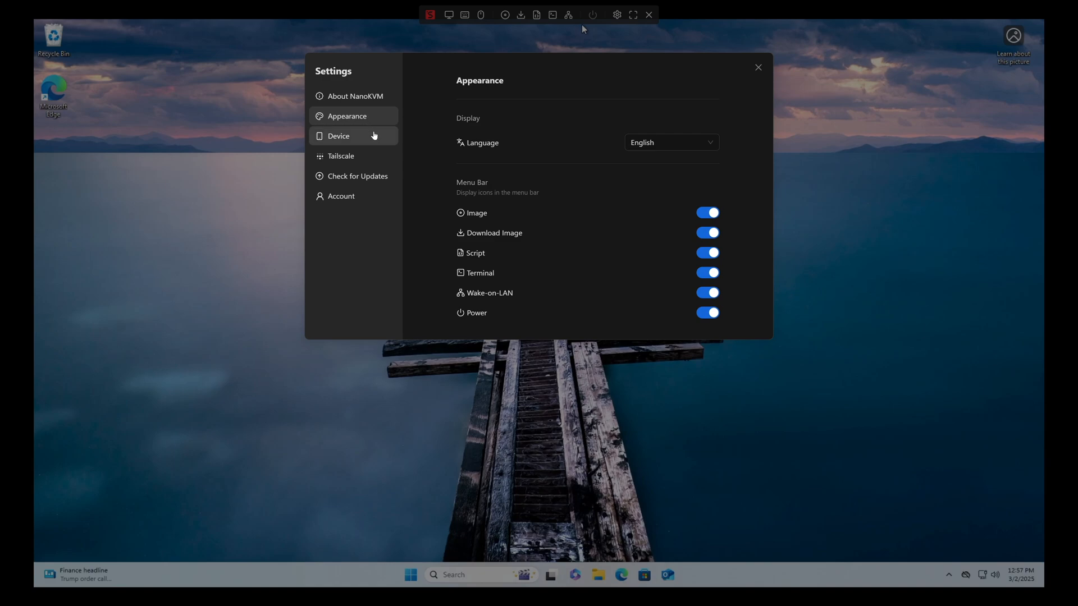
pyautogui.click(338, 136)
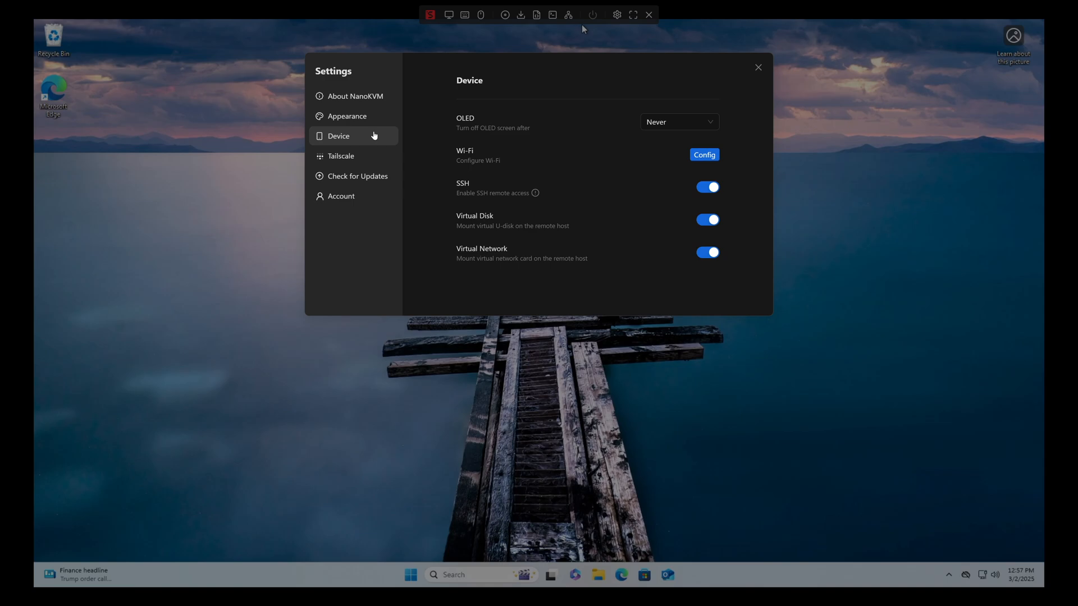
pyautogui.click(341, 156)
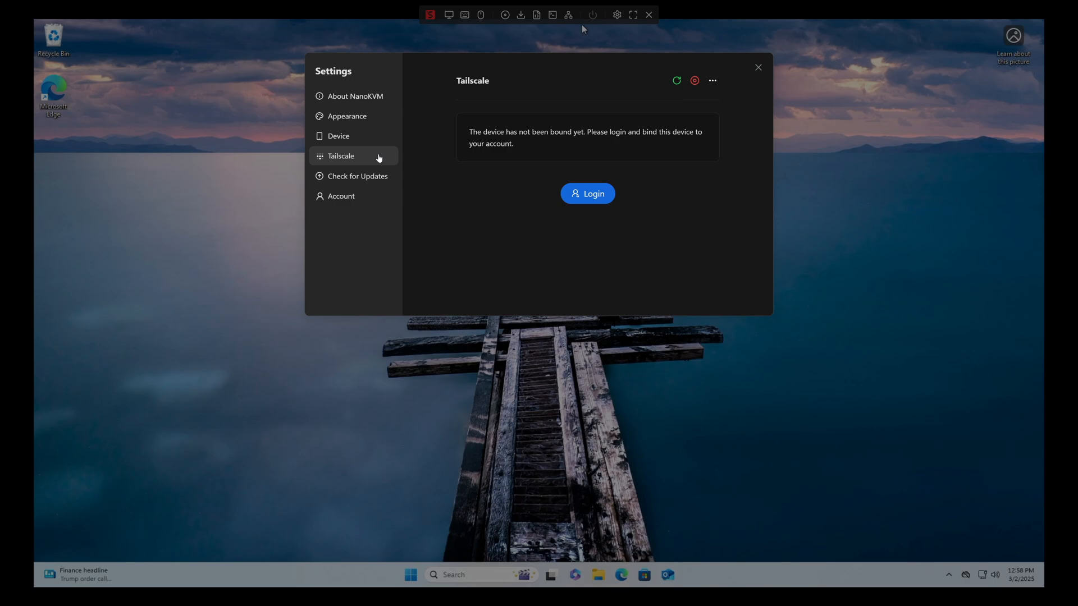
# Step: Check for updates (version 2.2.1 is latest), then view the admin Account page with password change and logout
pyautogui.click(356, 176)
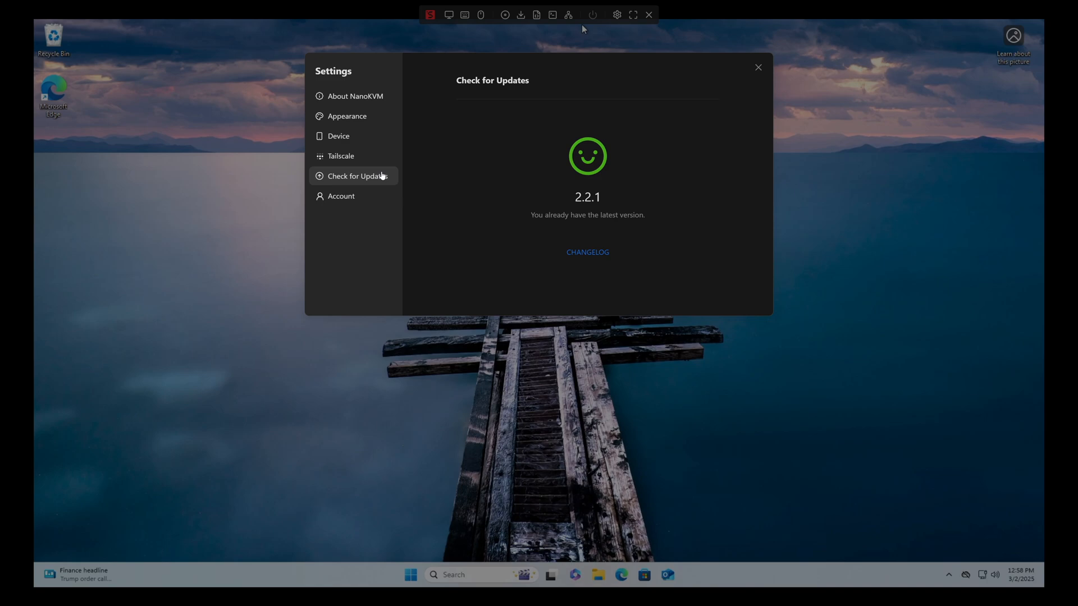
pyautogui.click(341, 196)
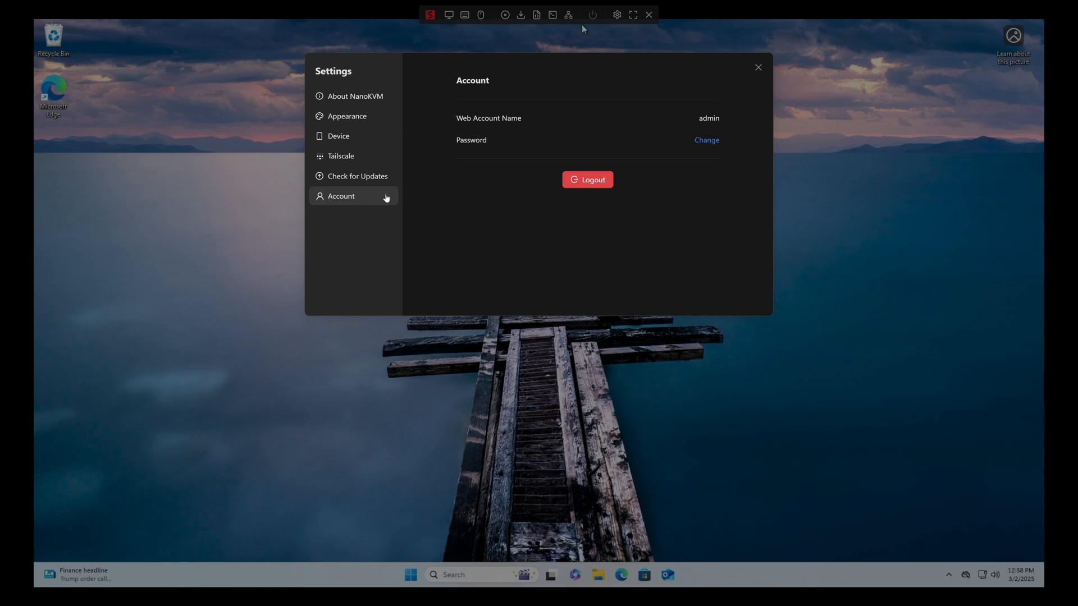
pyautogui.moveTo(664, 100)
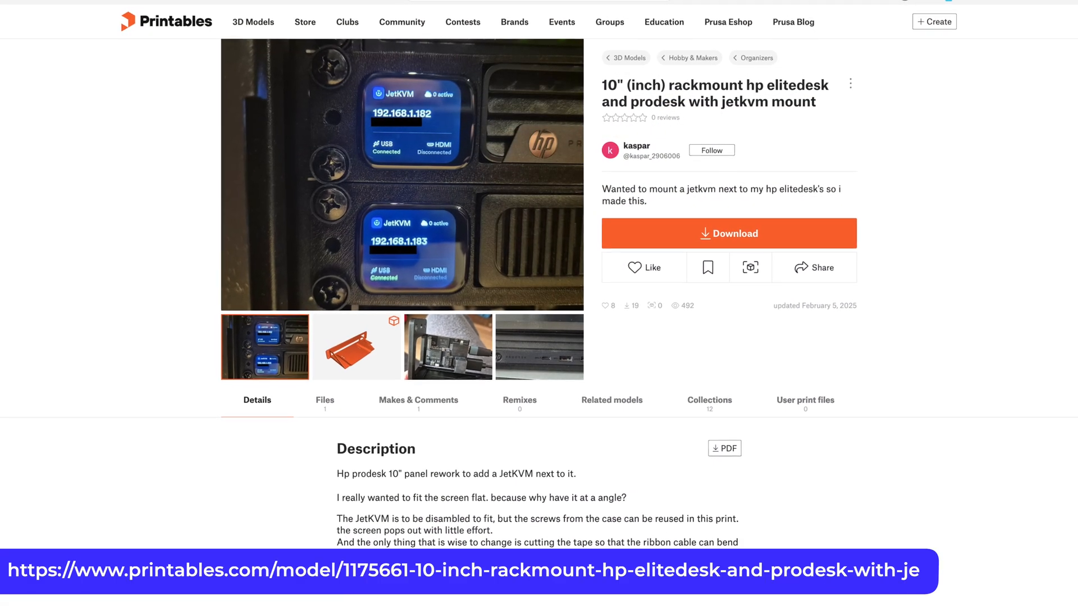
# Step: Scroll down the Printables page for the 10-inch rackmount HP EliteDesk/ProDesk JetKVM mount
pyautogui.scroll(-3)
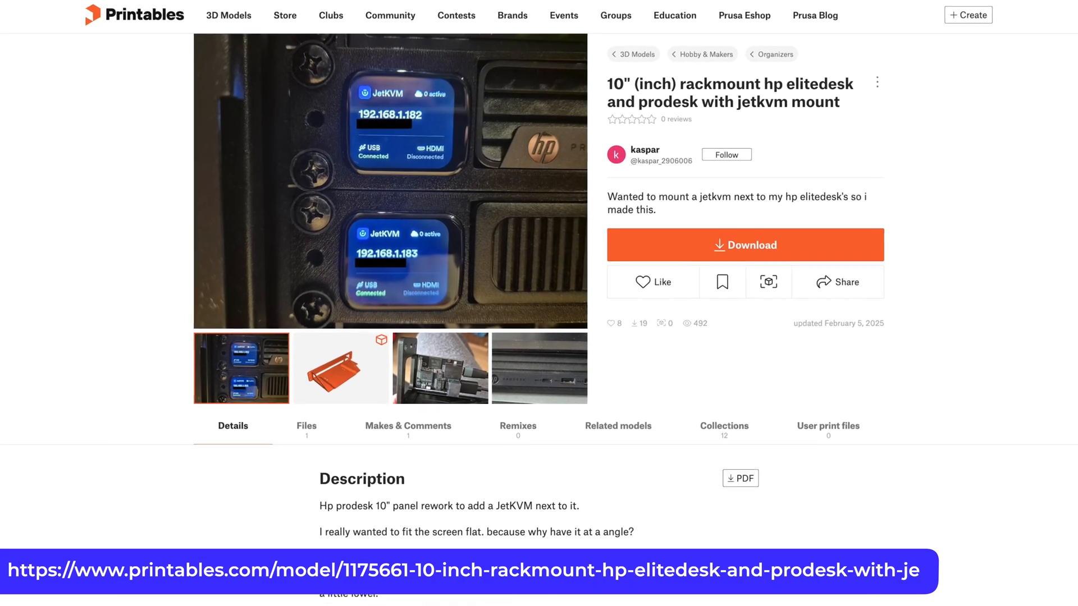